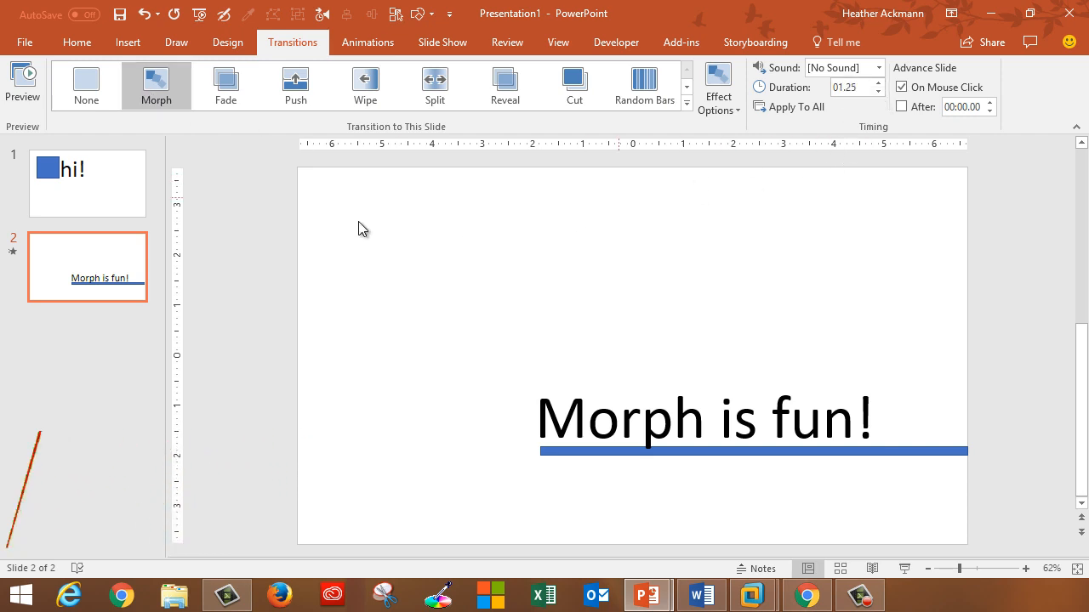
- Preview and apply the Morph transition on the rotated 3D teeth slide
click(22, 81)
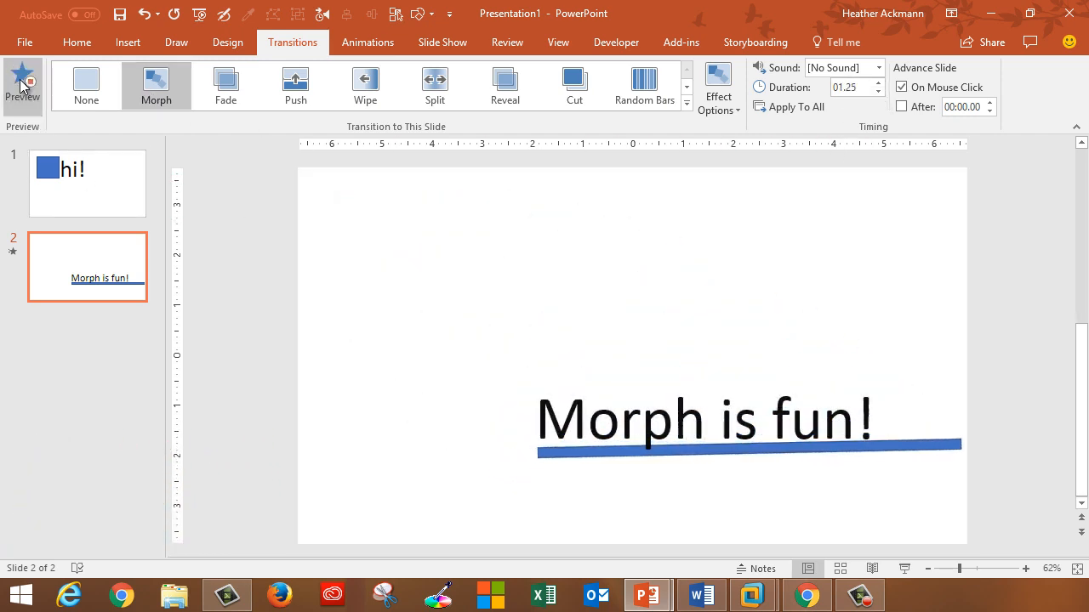
click(176, 42)
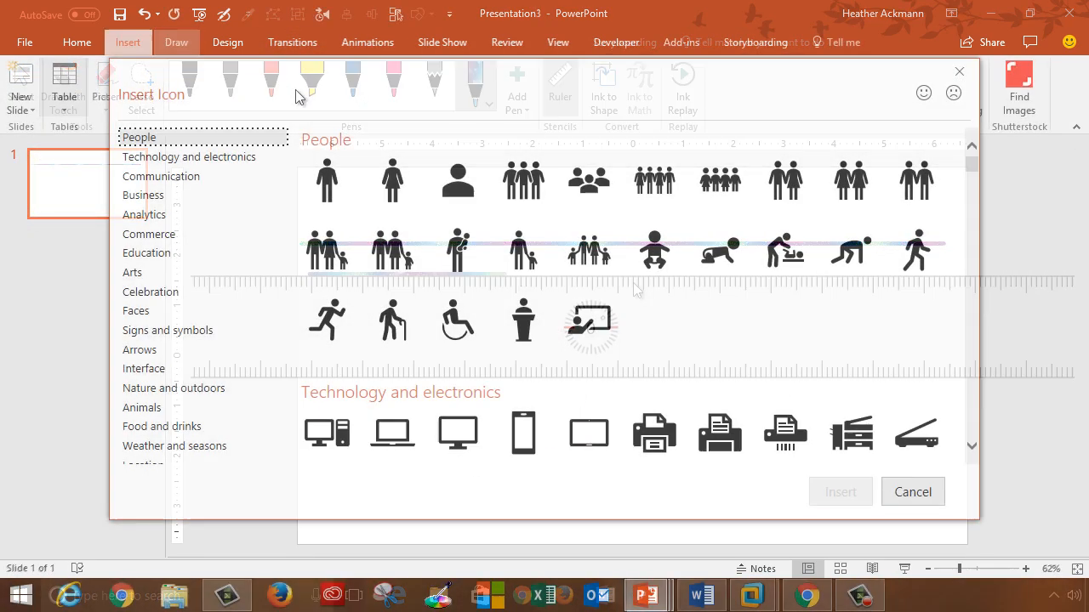
click(839, 491)
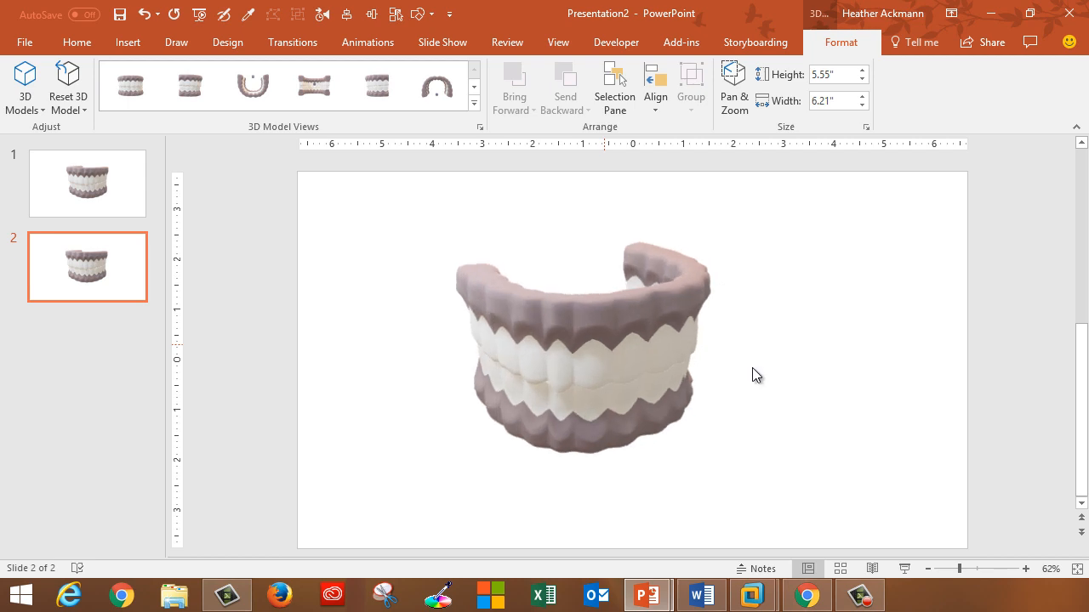
click(292, 42)
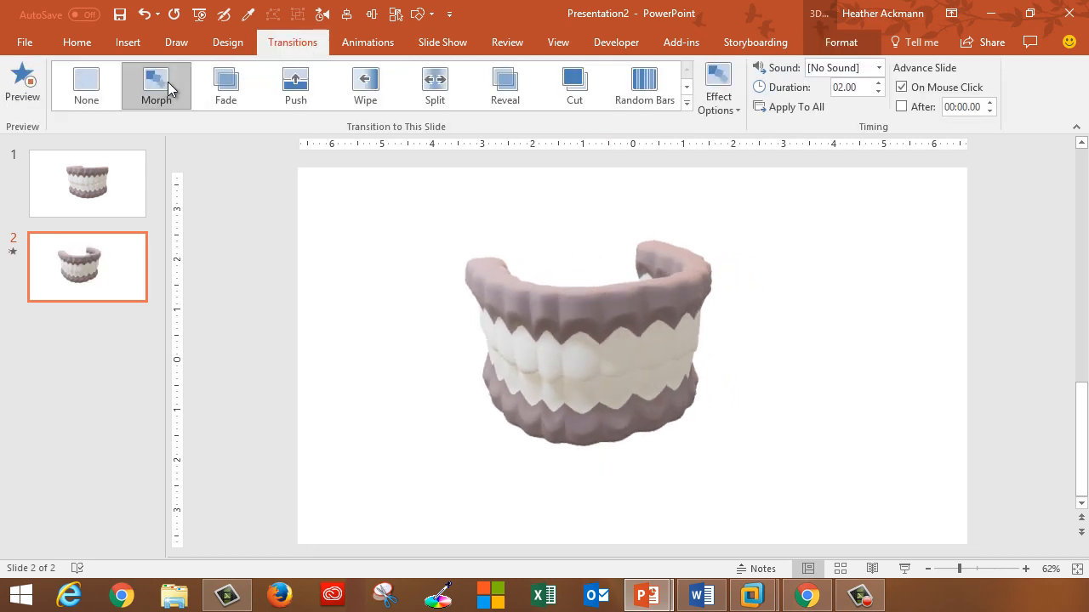
- Review Office 365 business plans and follow the 'See options for enterprise' link
click(587, 340)
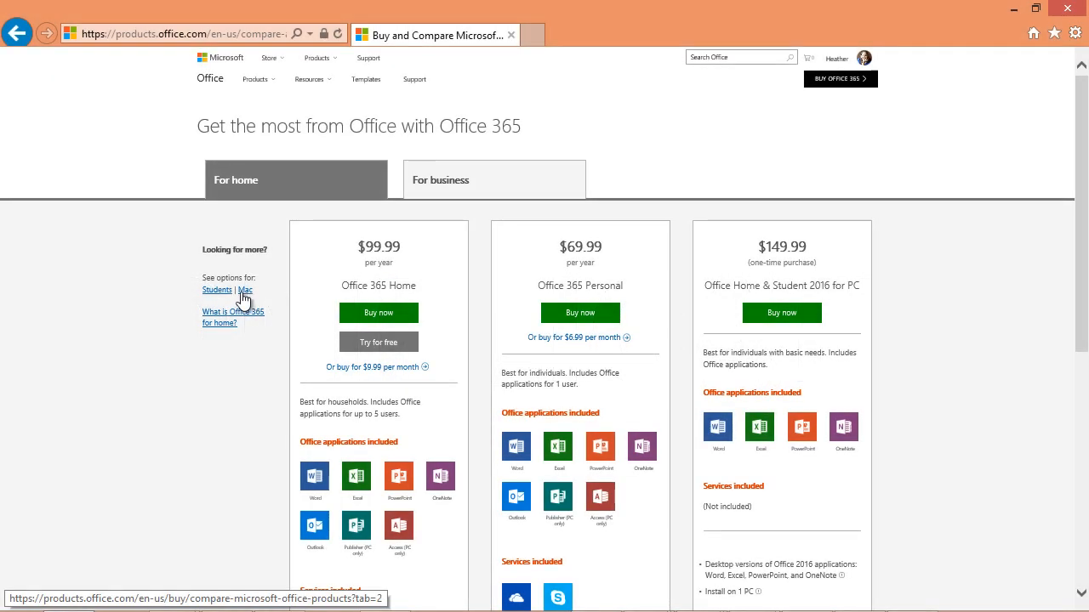
mouse_move(436, 192)
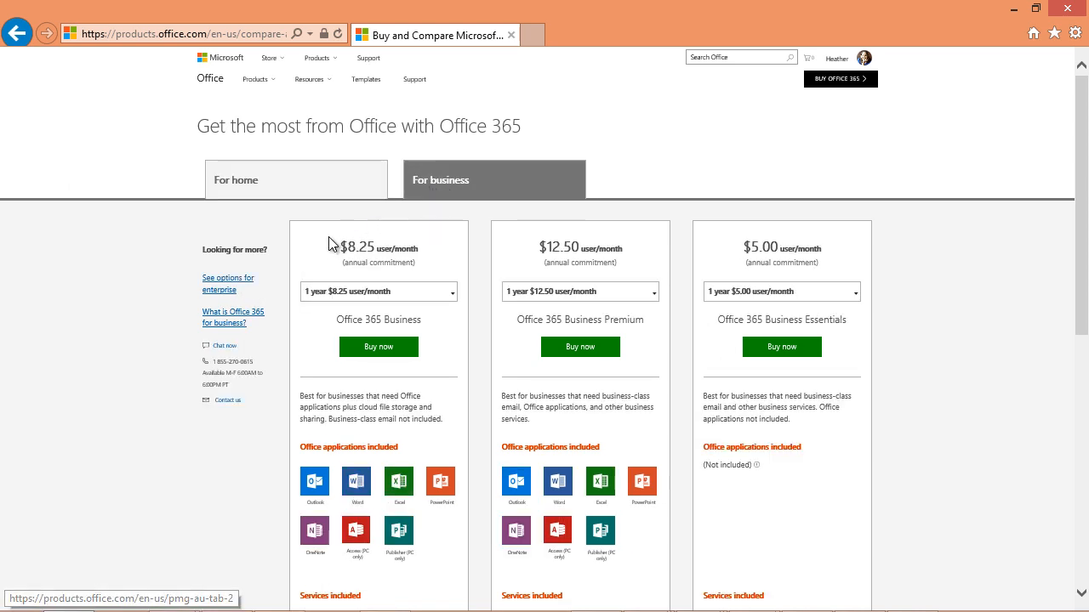
click(227, 283)
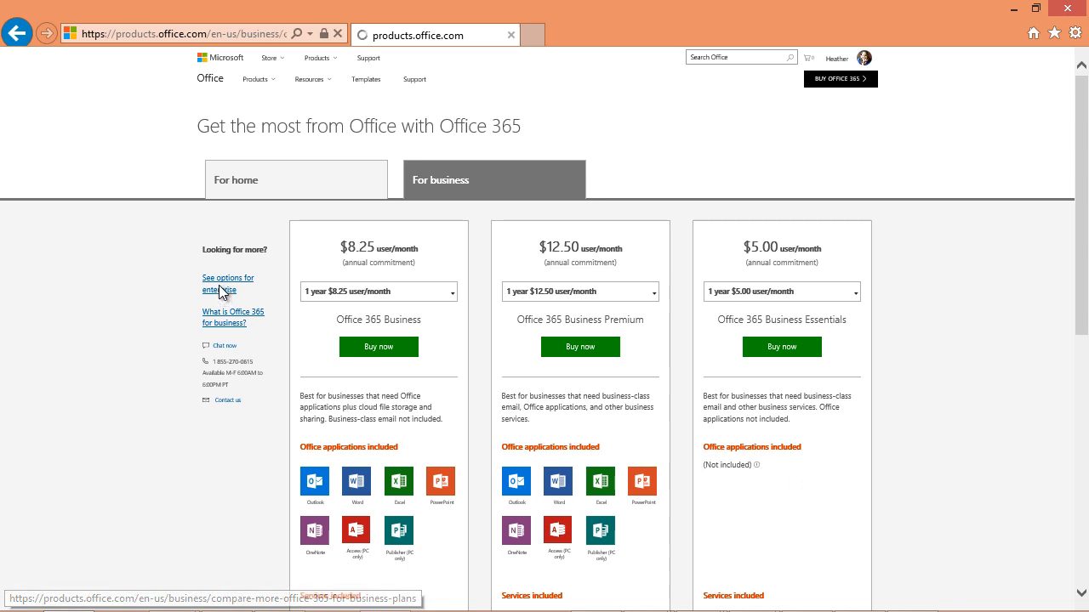
click(218, 284)
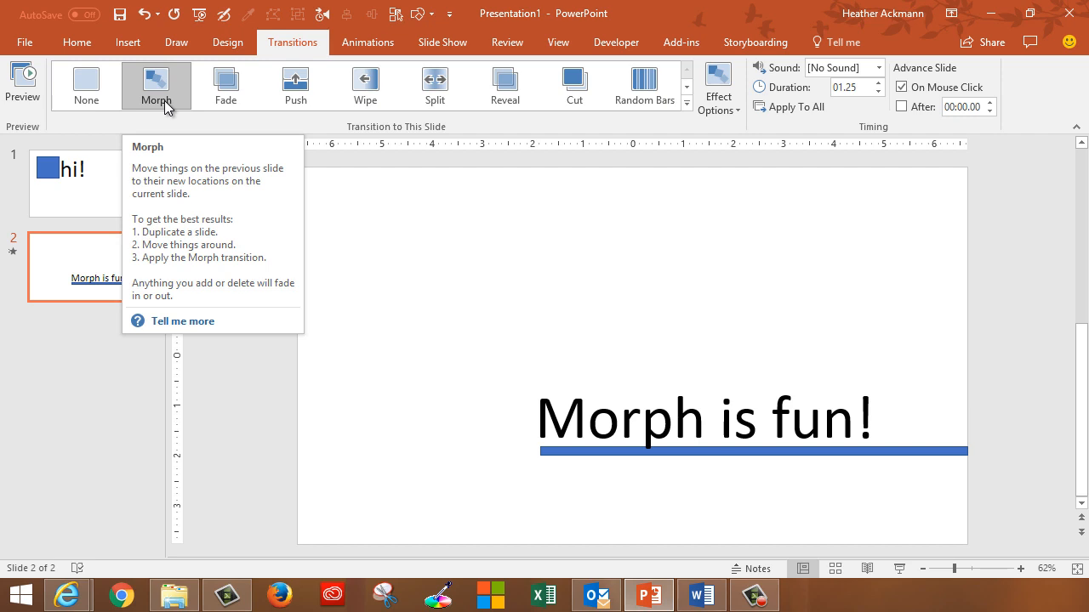
mouse_move(174, 115)
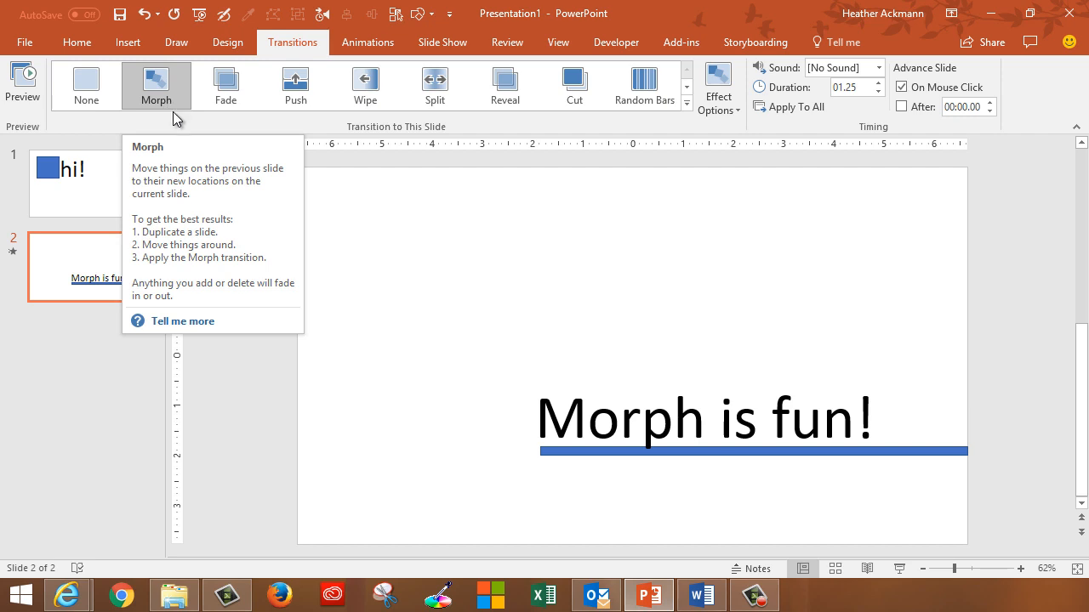
mouse_move(67, 594)
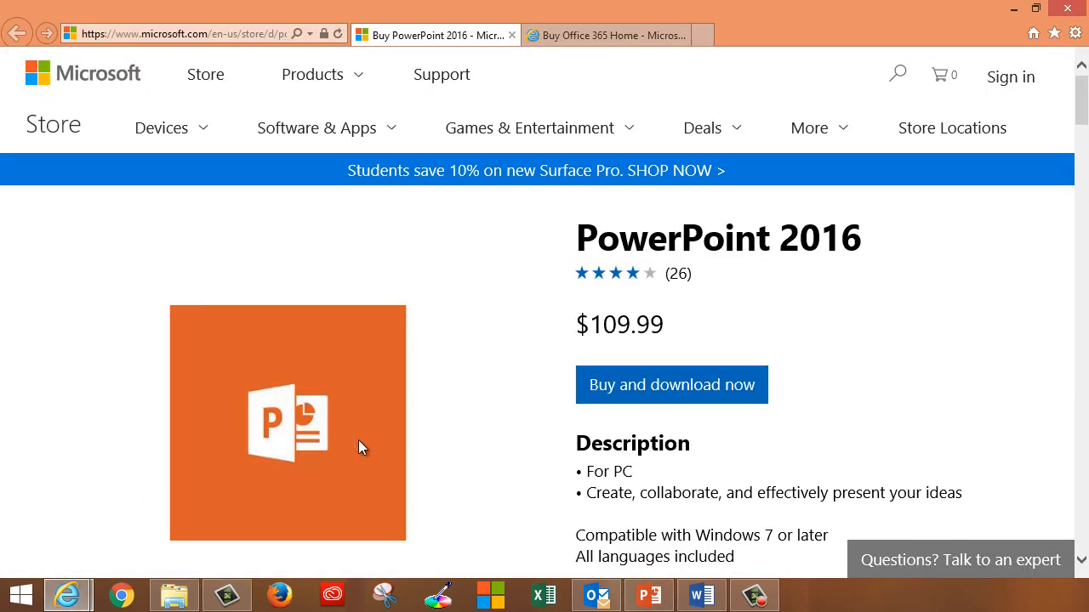
mouse_move(981, 355)
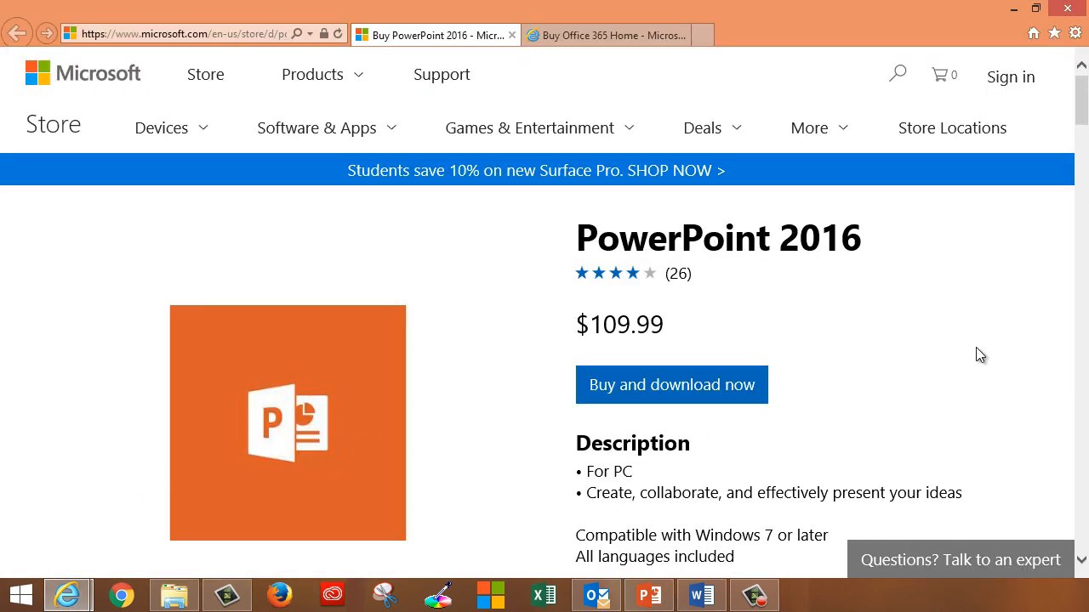
scroll(down, 3)
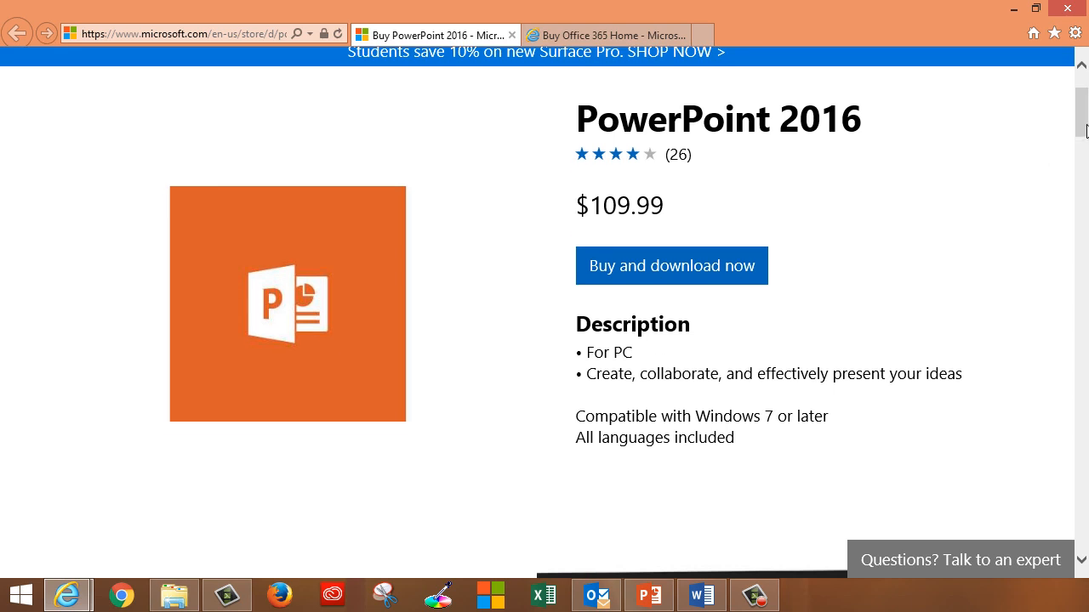
mouse_move(760, 396)
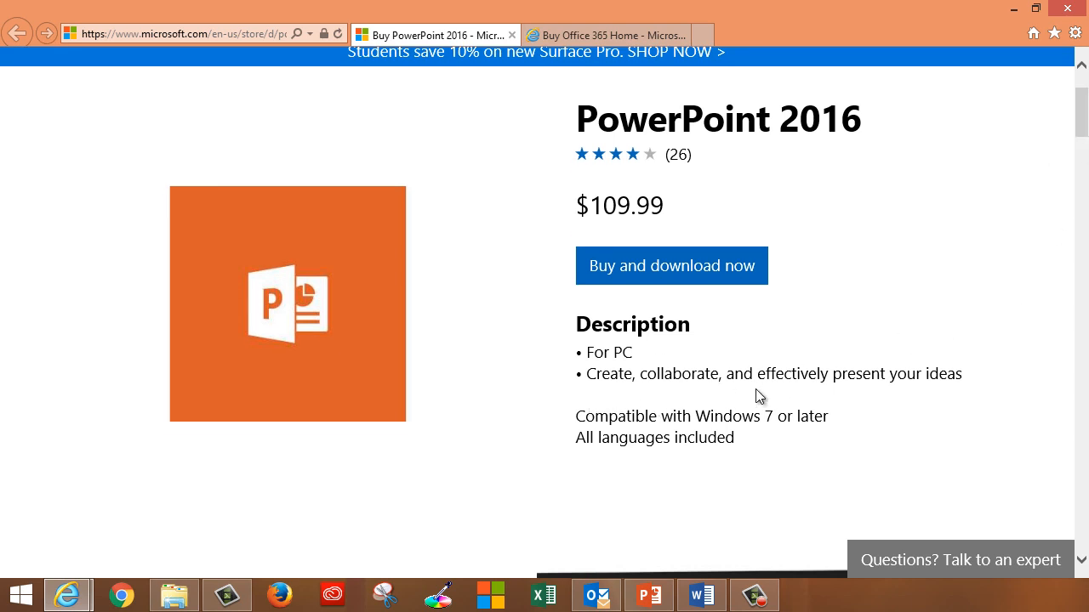
mouse_move(1080, 143)
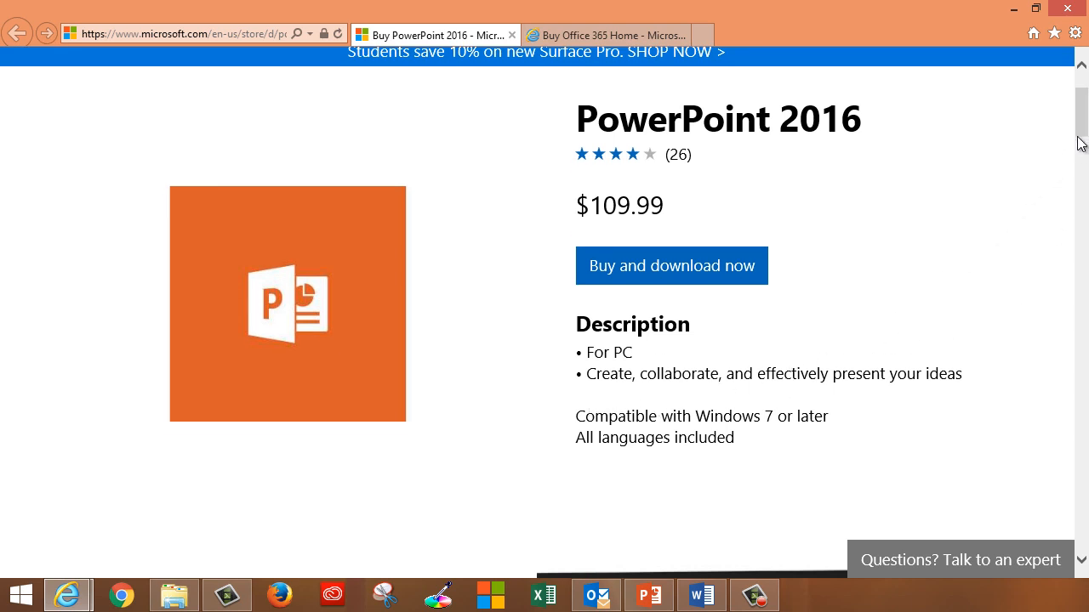
scroll(up, 3)
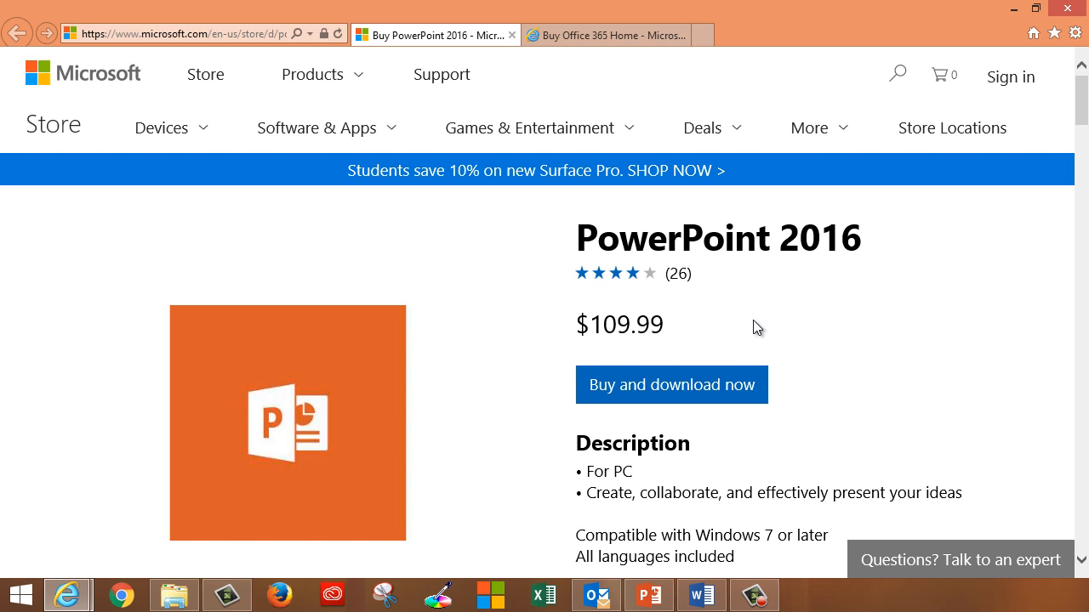
mouse_move(765, 323)
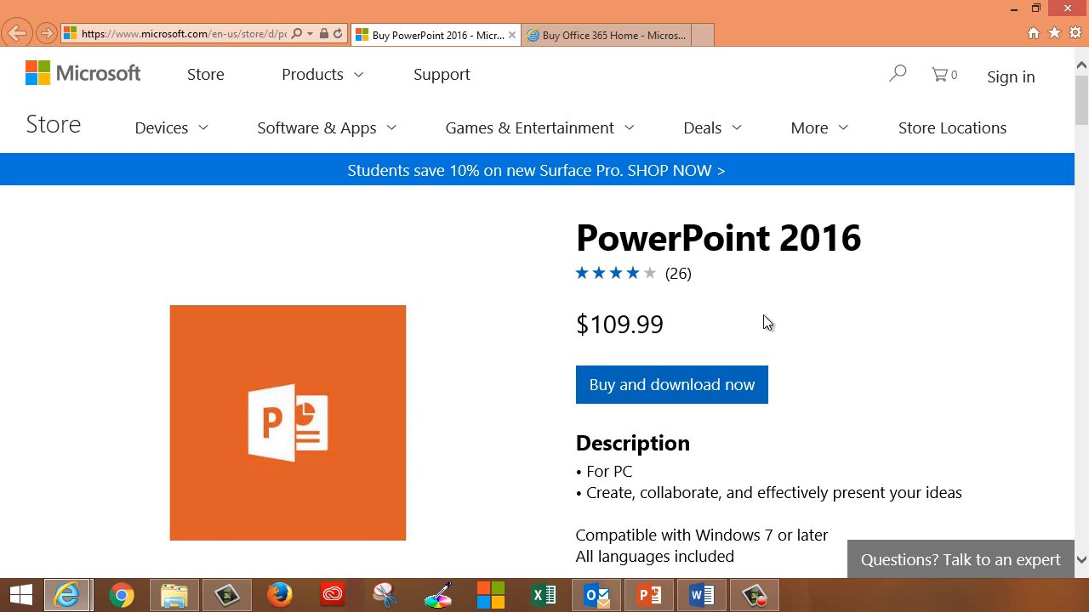
mouse_move(827, 312)
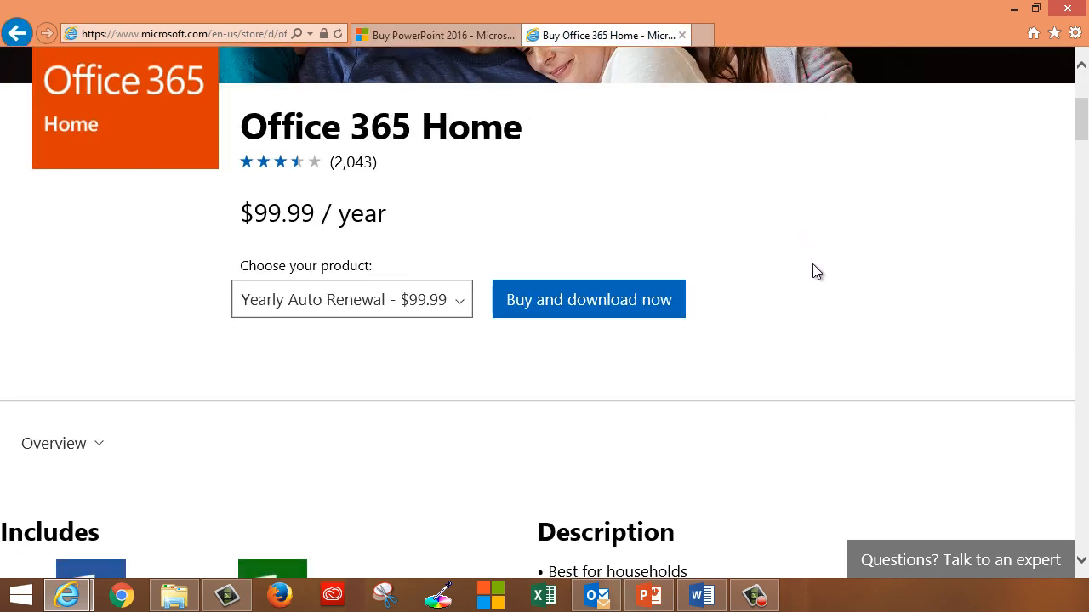
- Read the Office 365 Home store page ($99.99/year) and return to the presentation
scroll(down, 3)
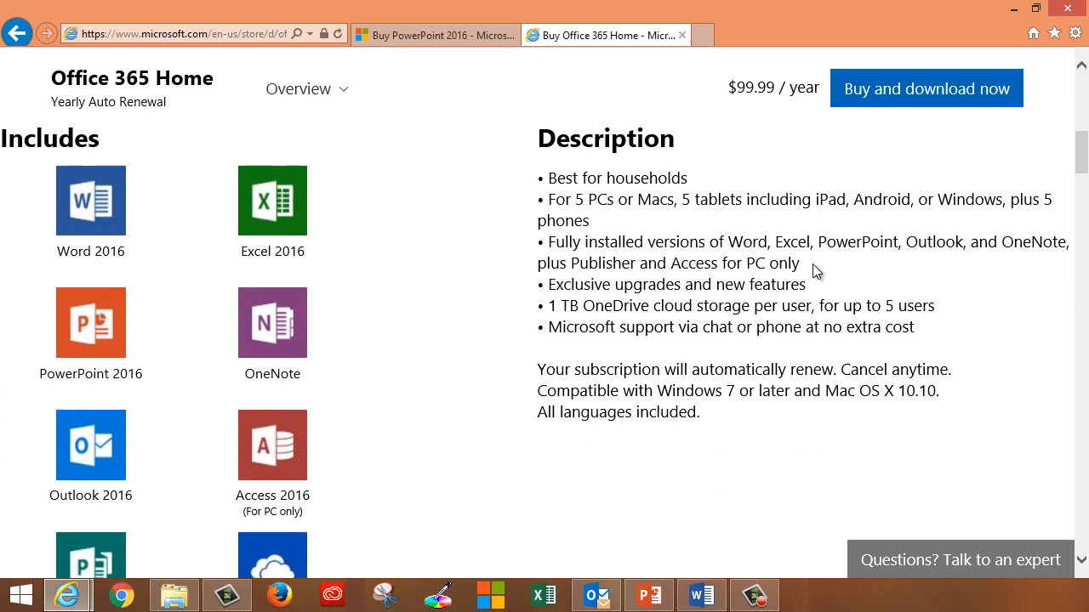
mouse_move(730, 274)
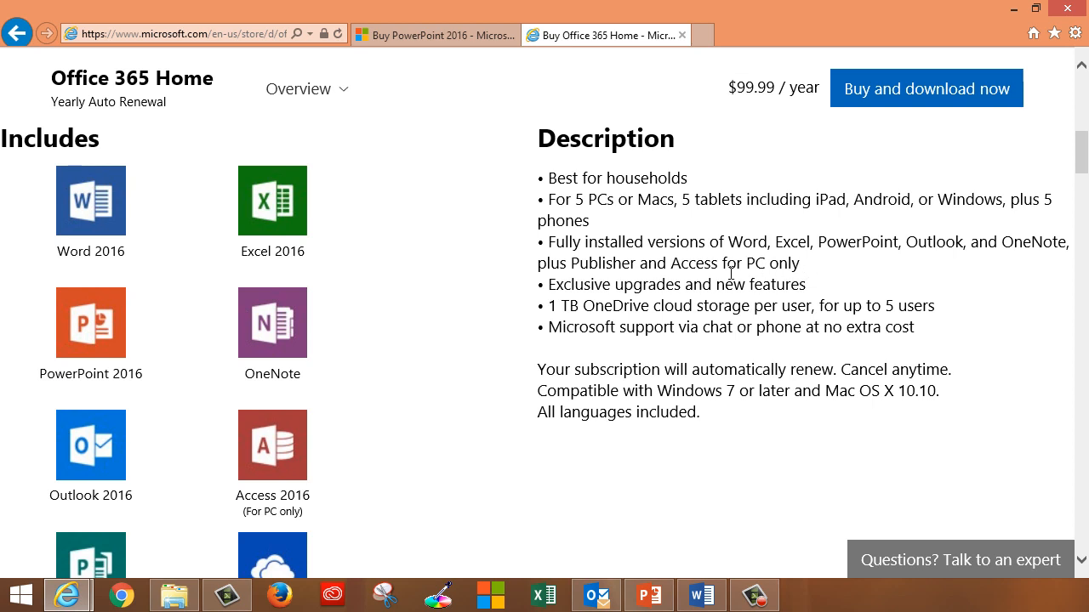
mouse_move(489, 228)
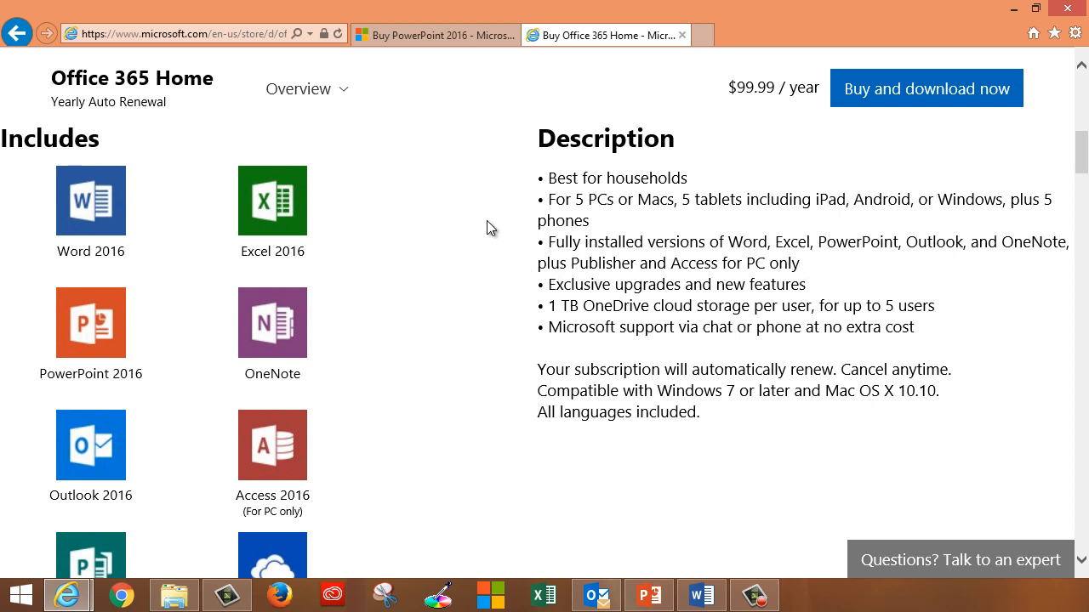
mouse_move(497, 233)
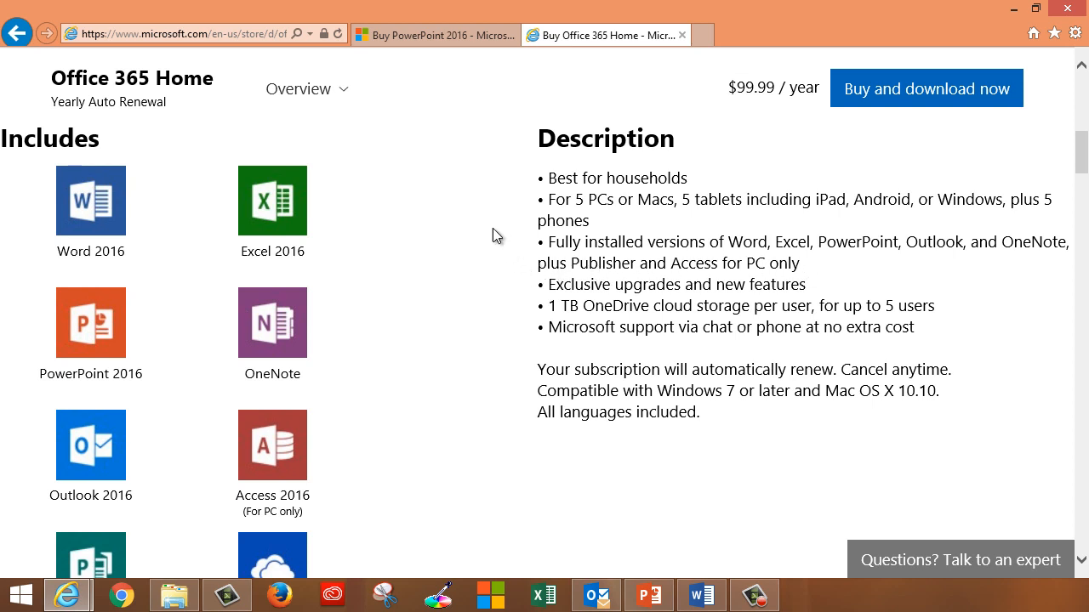
mouse_move(513, 248)
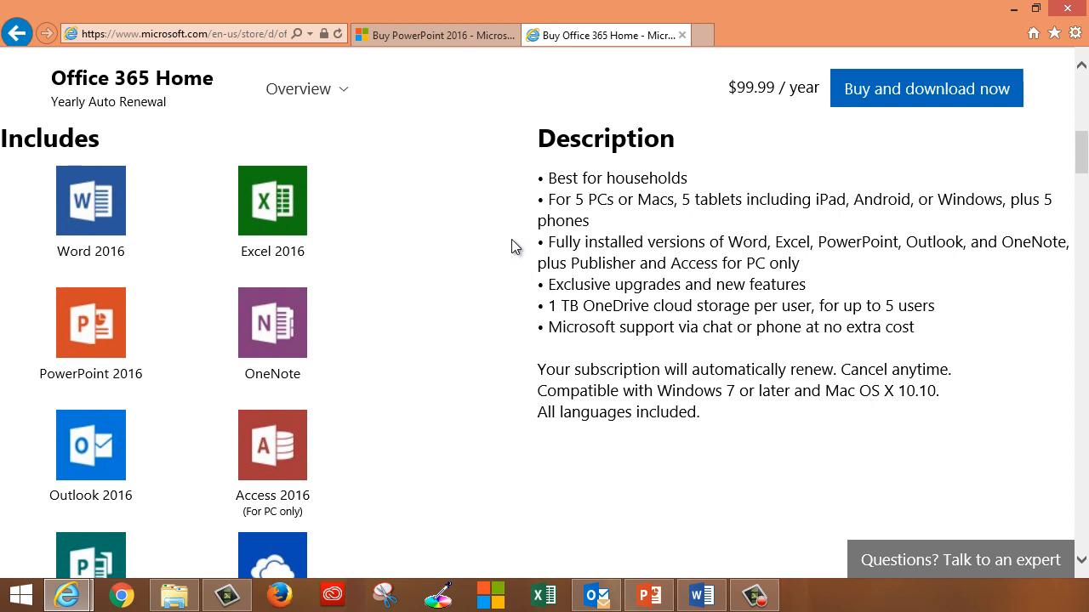
mouse_move(488, 245)
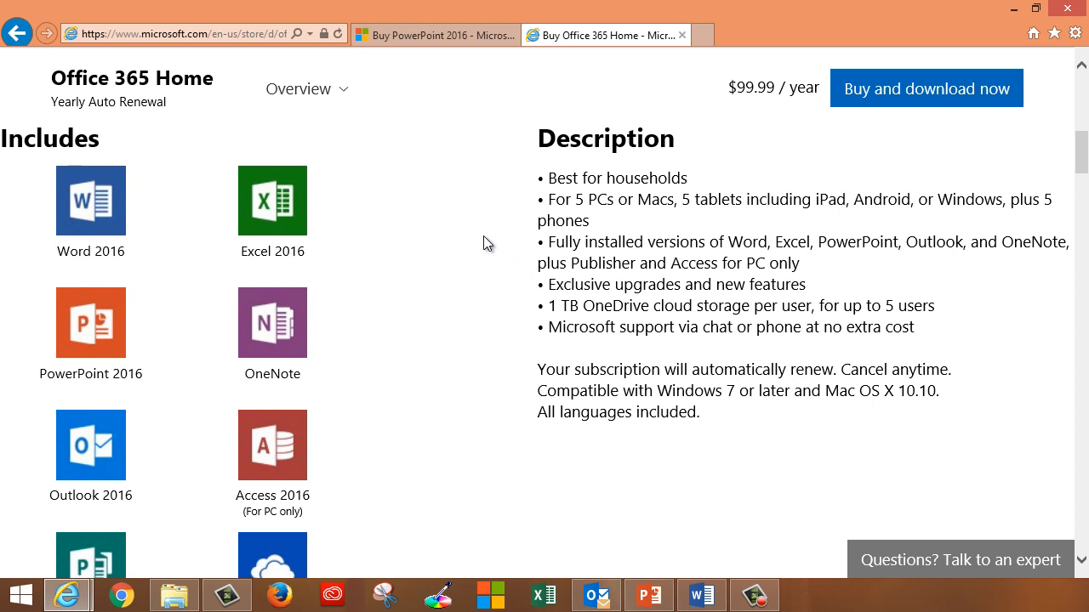
mouse_move(95, 146)
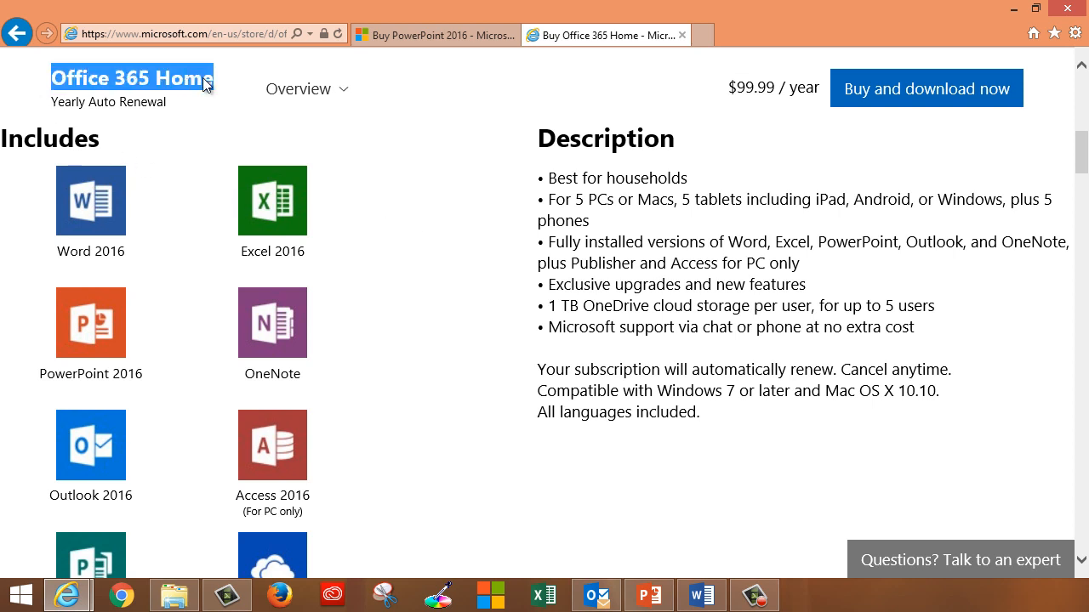
mouse_move(401, 402)
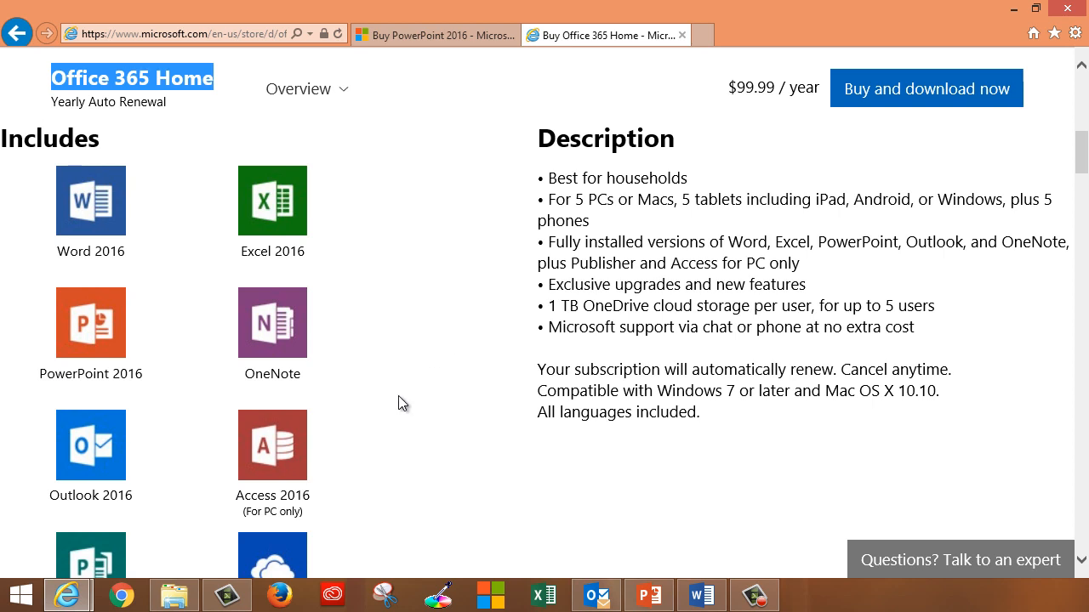
click(648, 594)
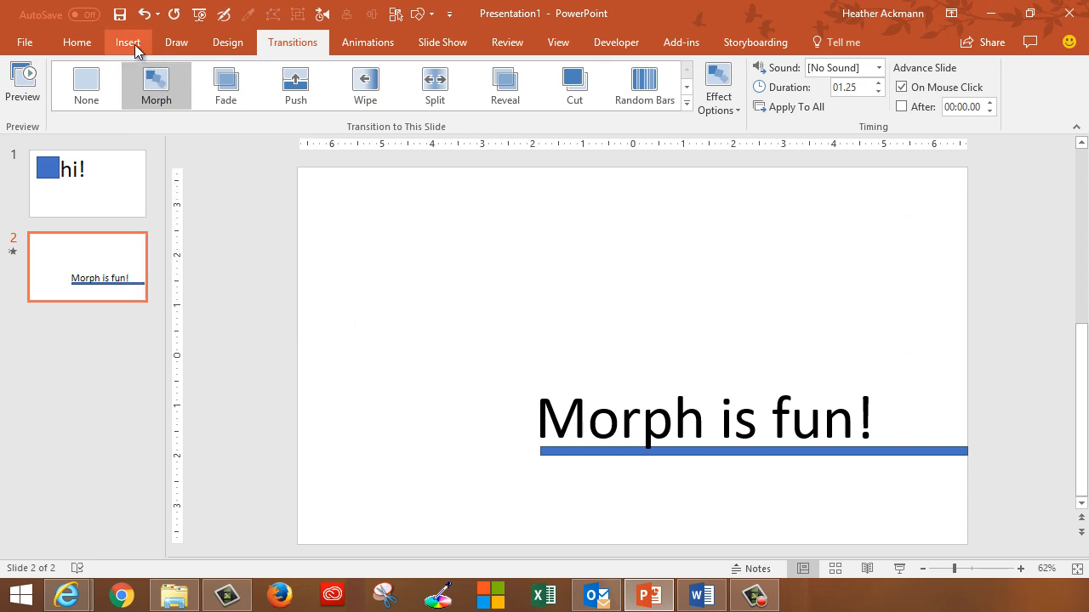
- Show the Insert ribbon where 3D Models sits among the illustrations
click(127, 42)
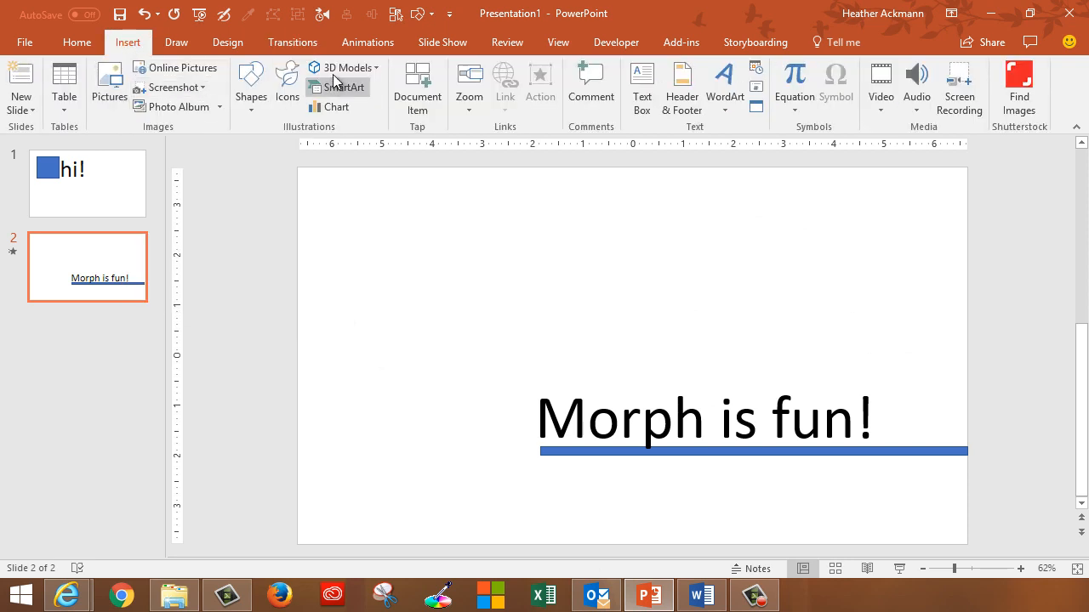
click(344, 67)
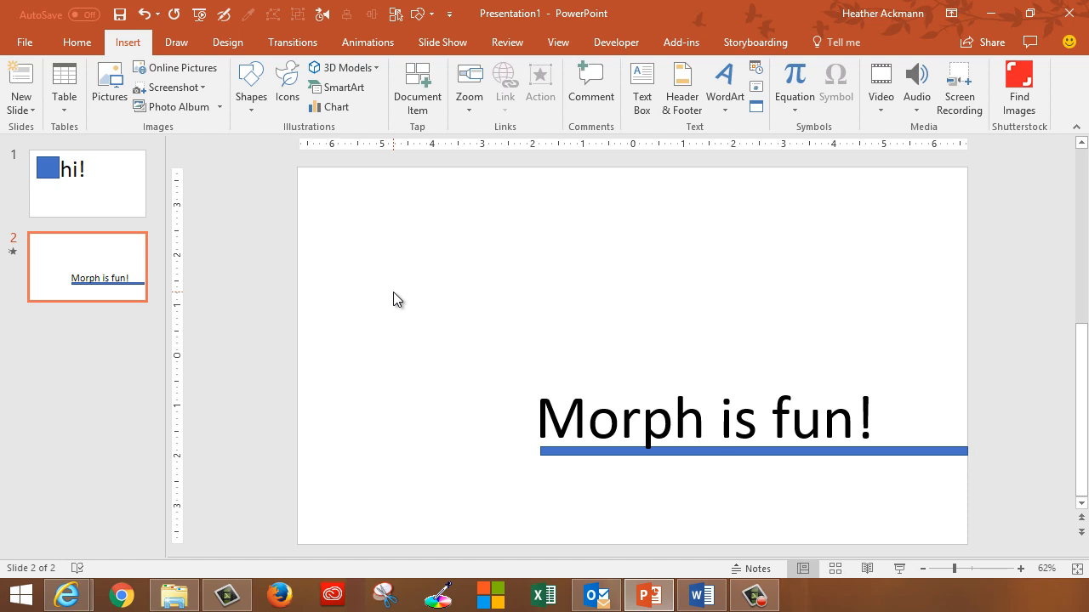
mouse_move(388, 296)
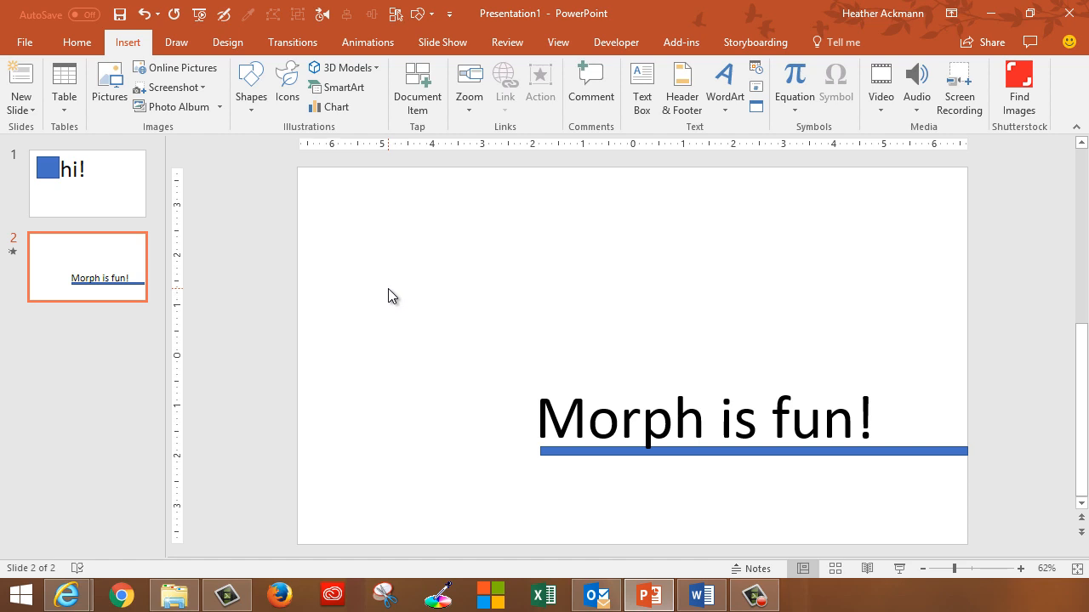
mouse_move(338, 339)
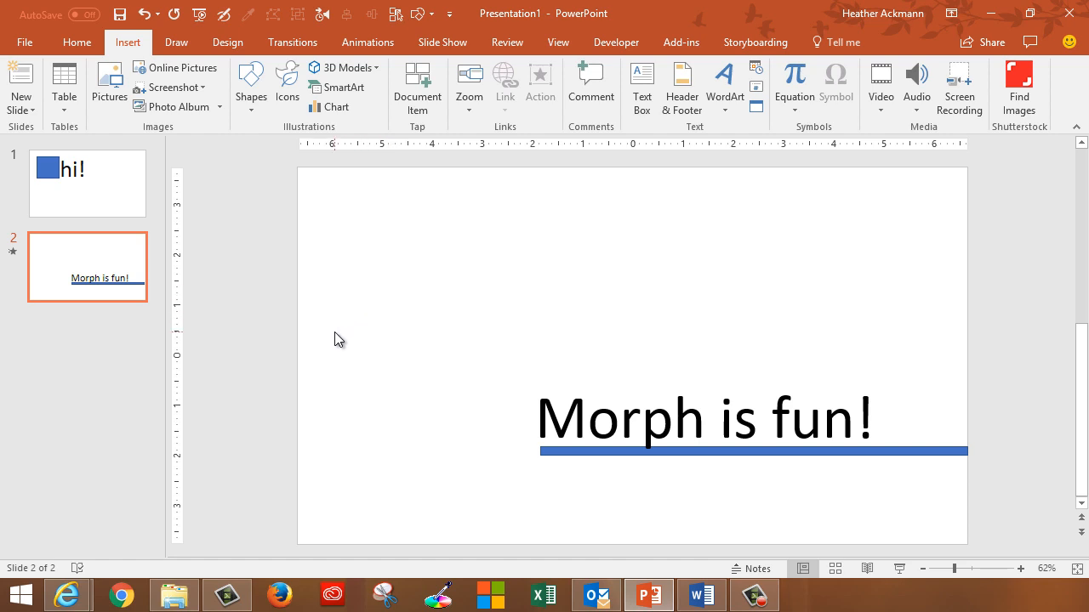
mouse_move(38, 55)
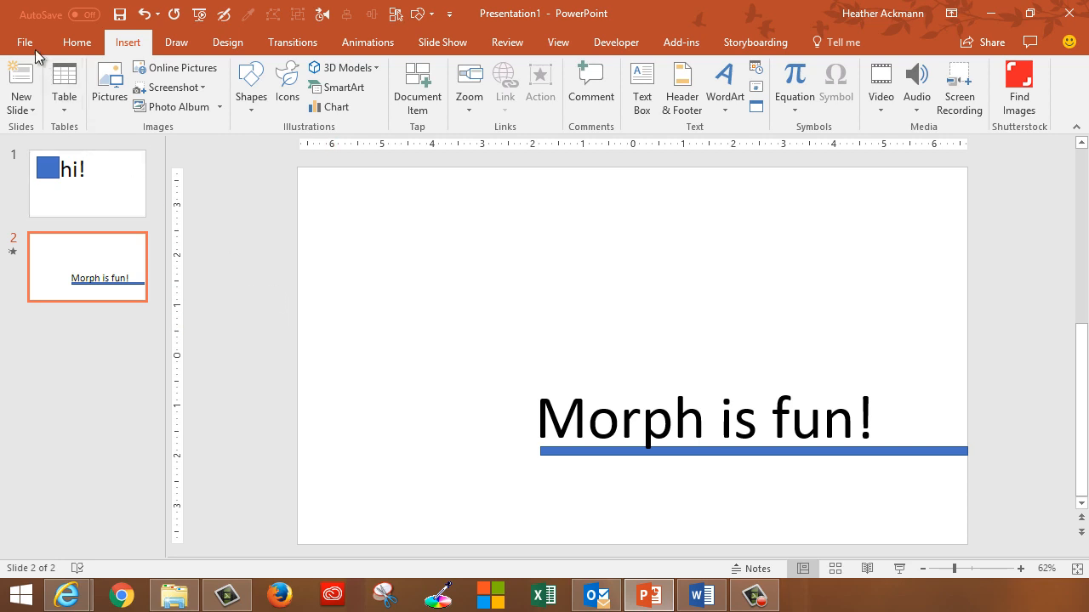
- From File > Account, confirm Office Insider enrolment and choose About Office Insider
click(24, 41)
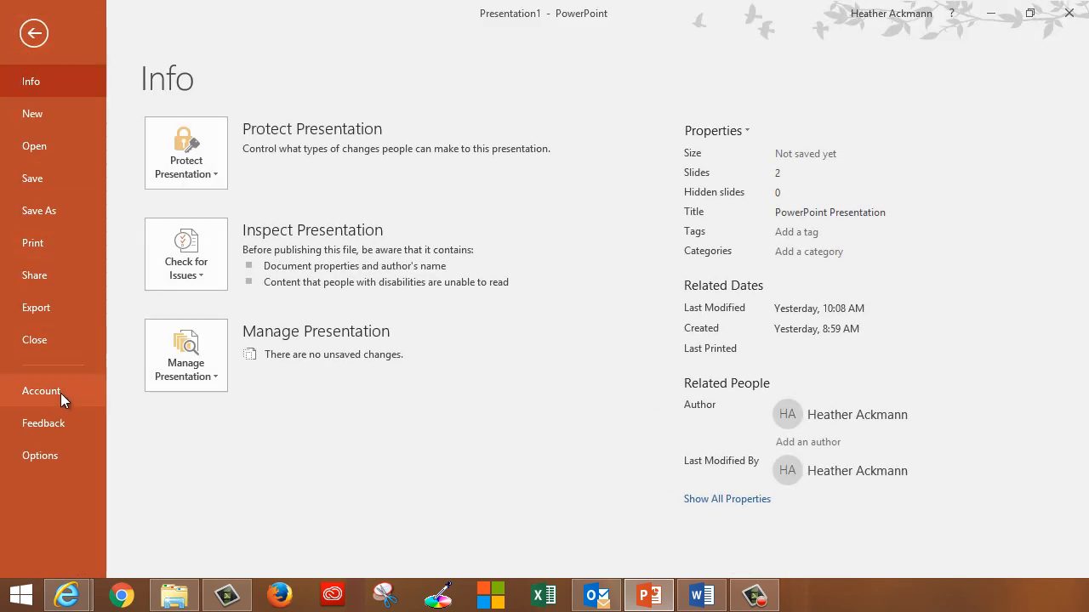
click(41, 391)
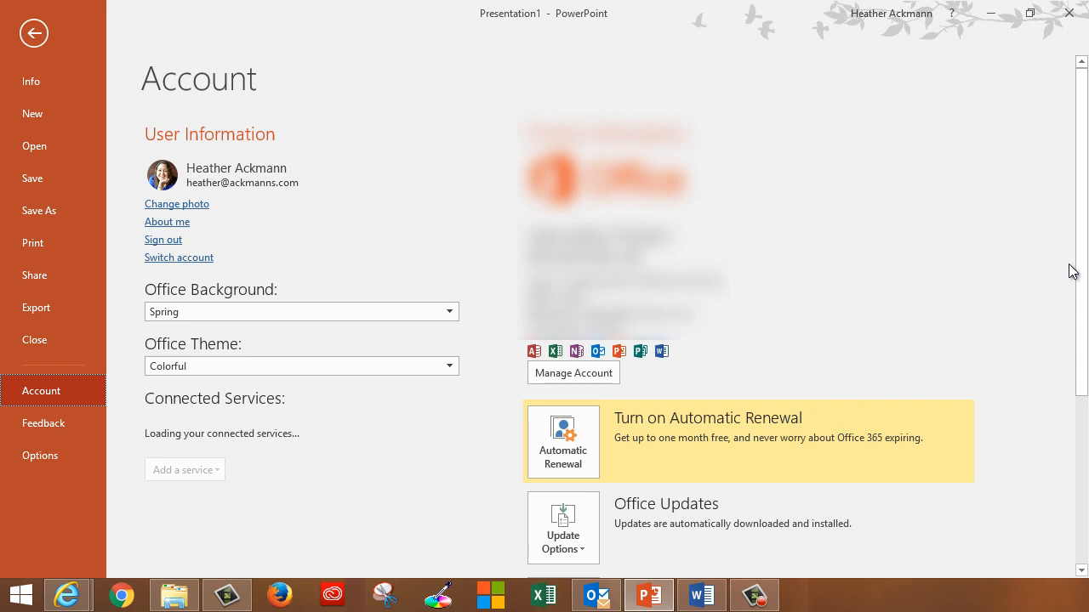
scroll(down, 3)
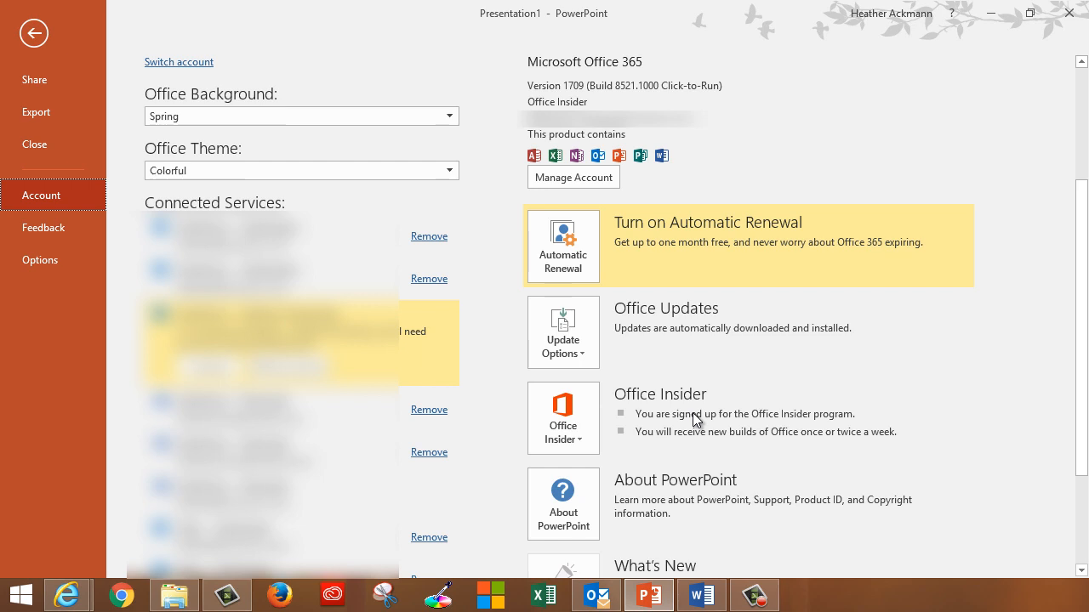
click(563, 417)
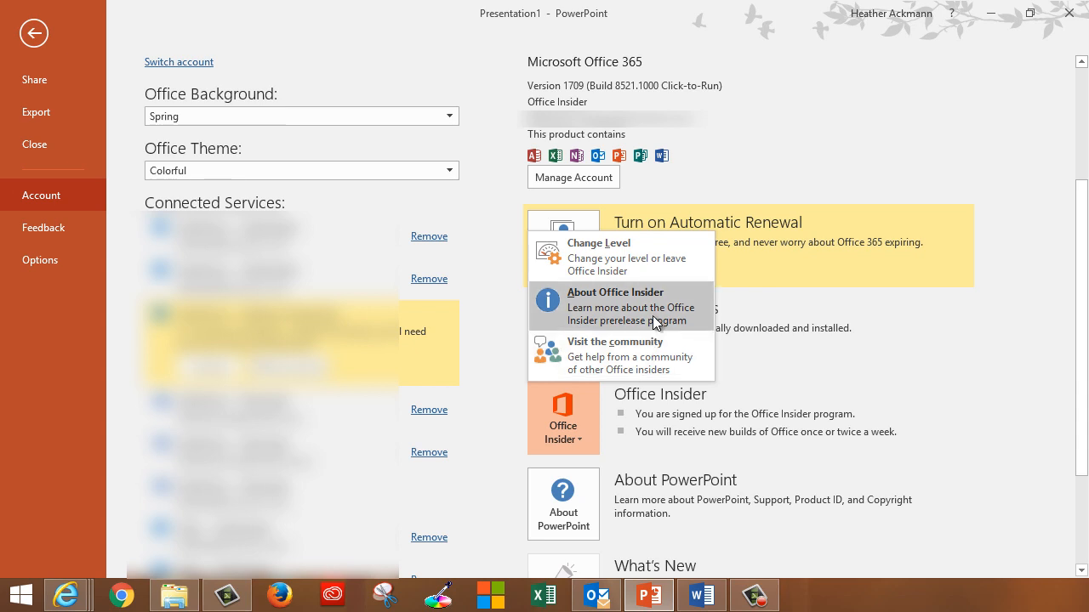
click(615, 307)
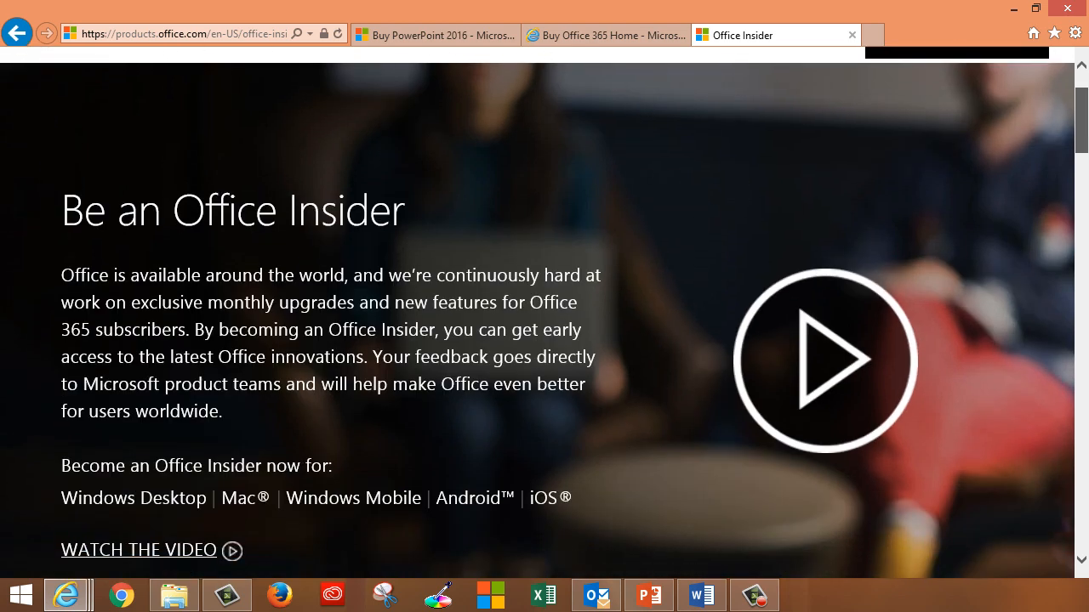
- Read and highlight the Be an Office Insider page text, then return to PowerPoint
scroll(down, 3)
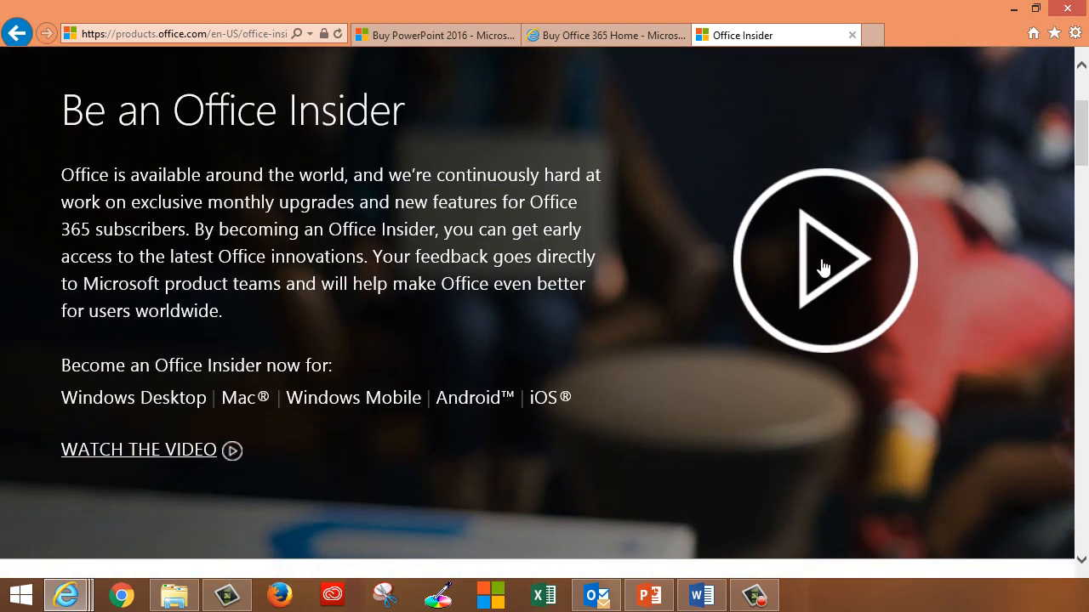
double_click(410, 230)
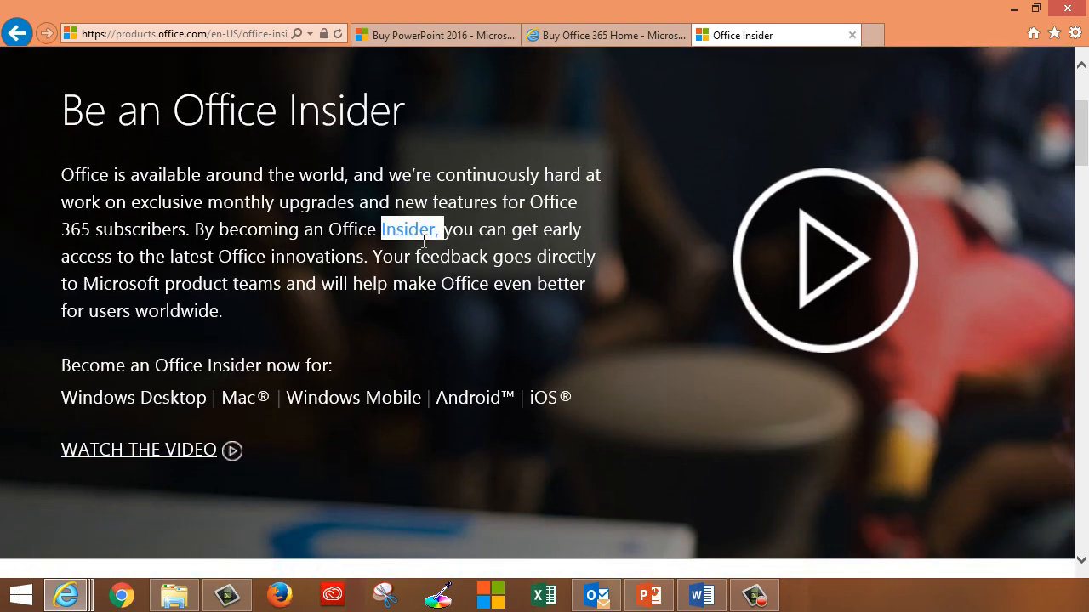
drag(442, 229, 371, 256)
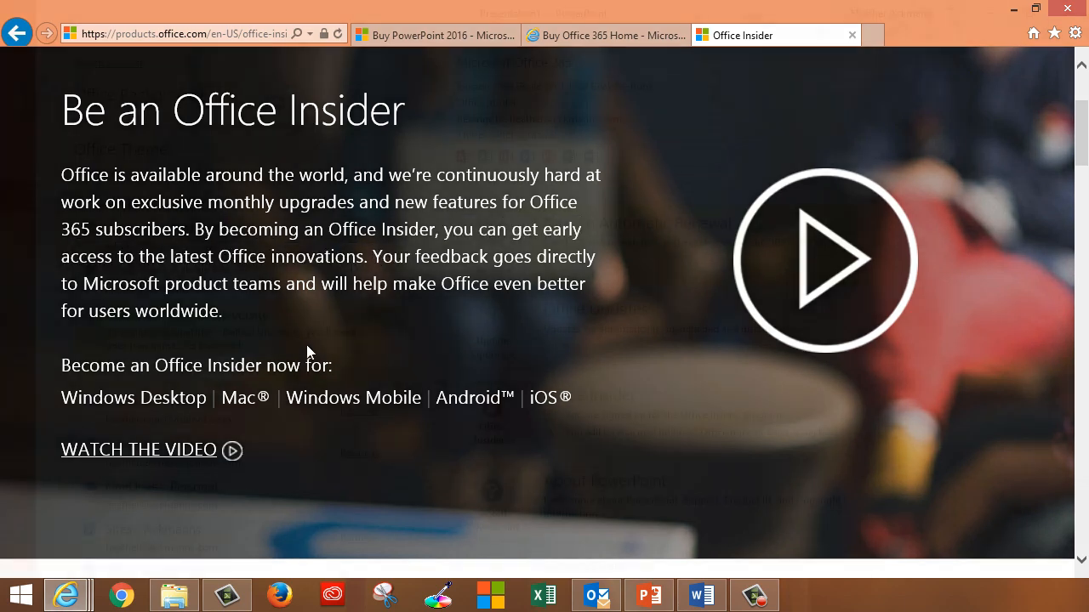
click(648, 594)
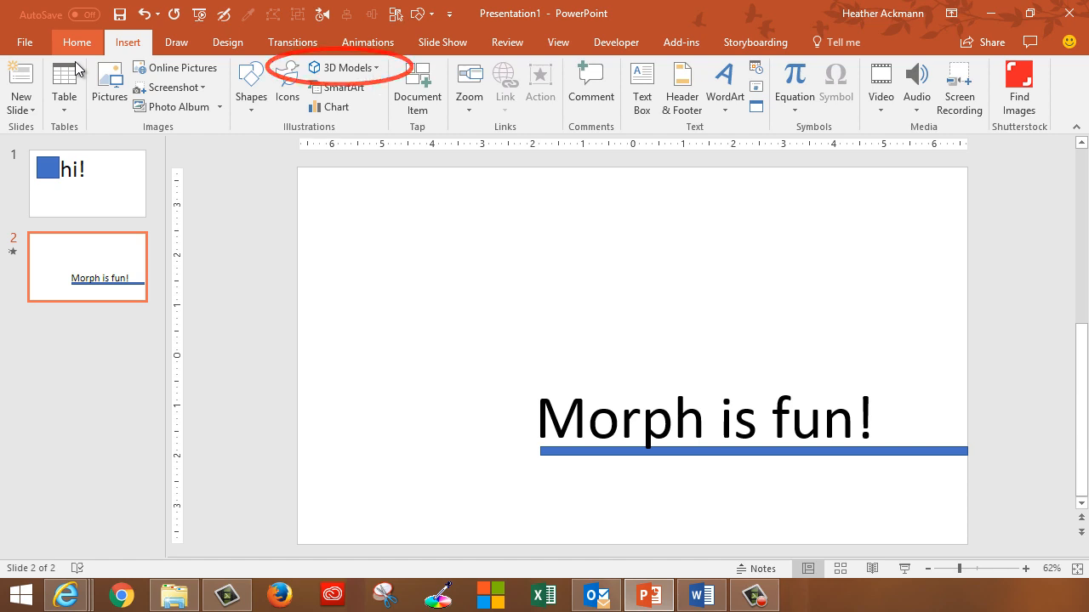
- Show the Draw pens, then reach Windows System information from the Start quick-link menu
click(176, 41)
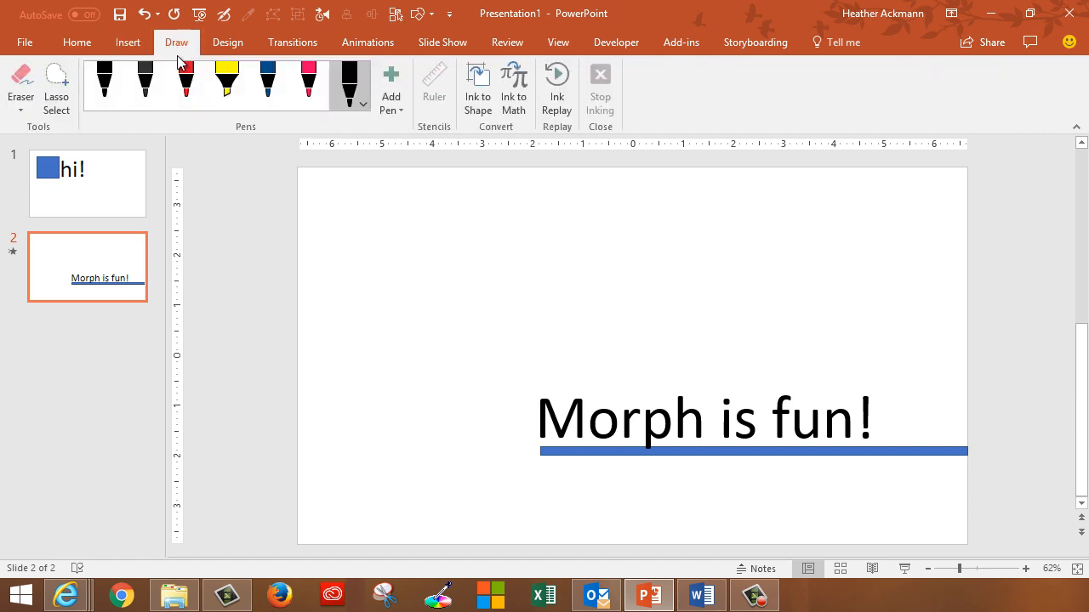
click(391, 85)
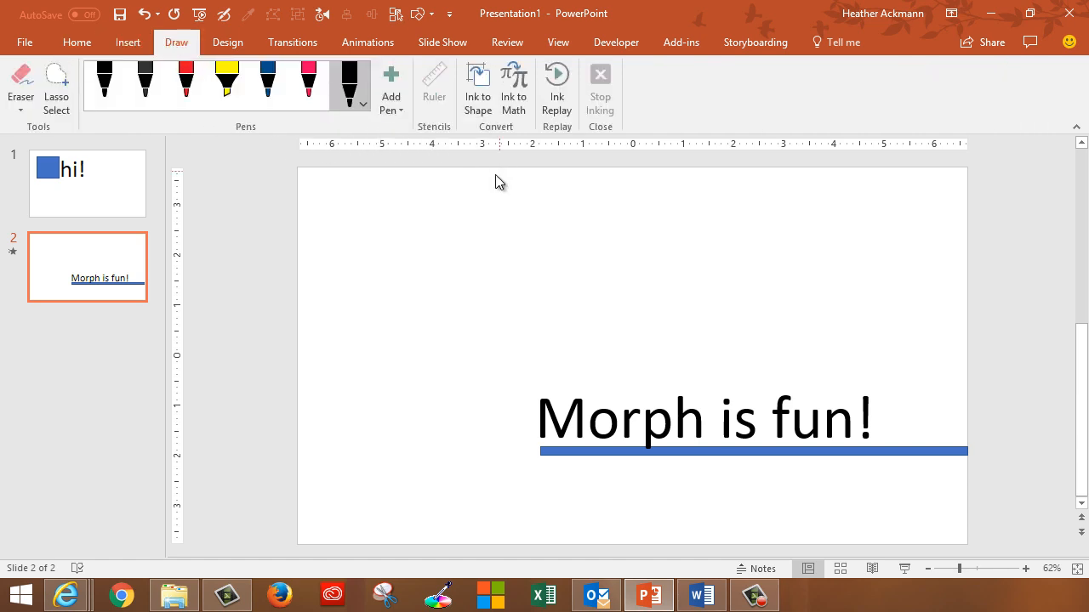
right_click(17, 594)
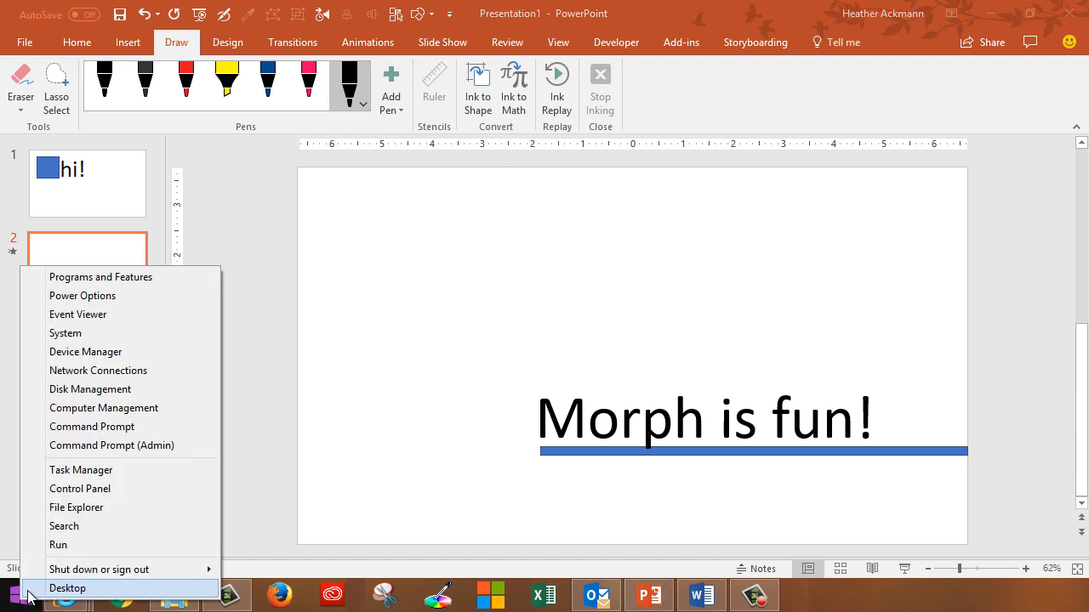
click(64, 332)
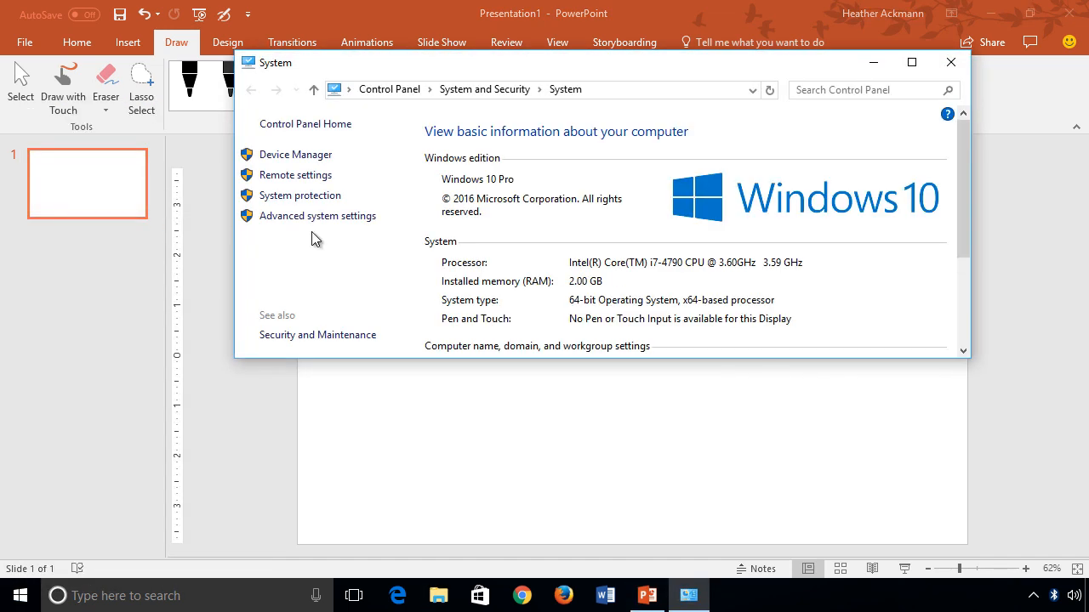
mouse_move(934, 232)
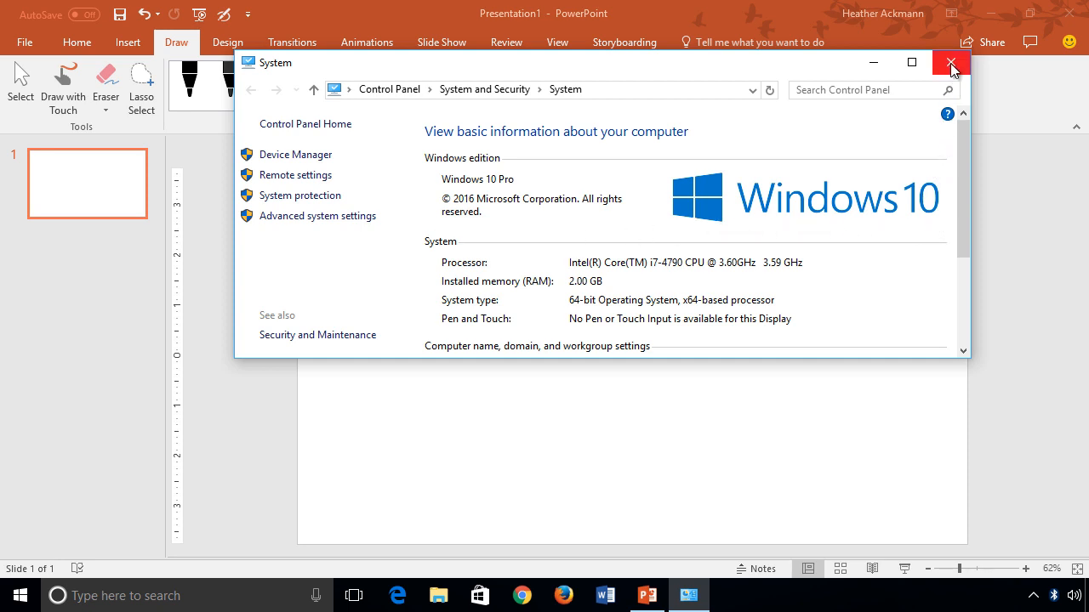
- Close the System window after confirming Windows 10 Pro
click(950, 62)
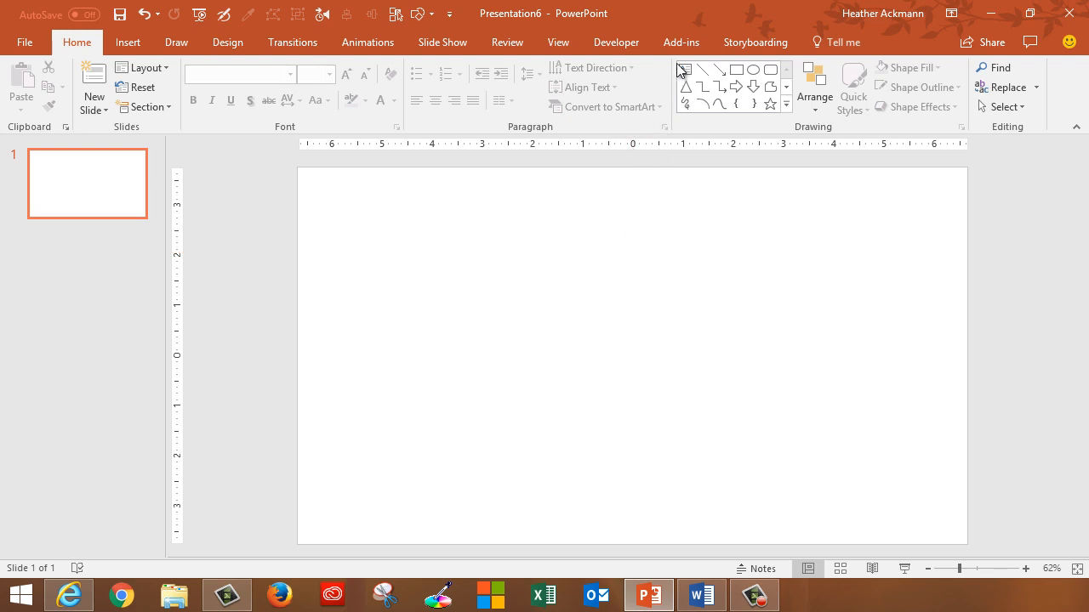
- Via Add-ins and Storyboarding, open Storyboard Shapes and add the animated Click shape
click(681, 42)
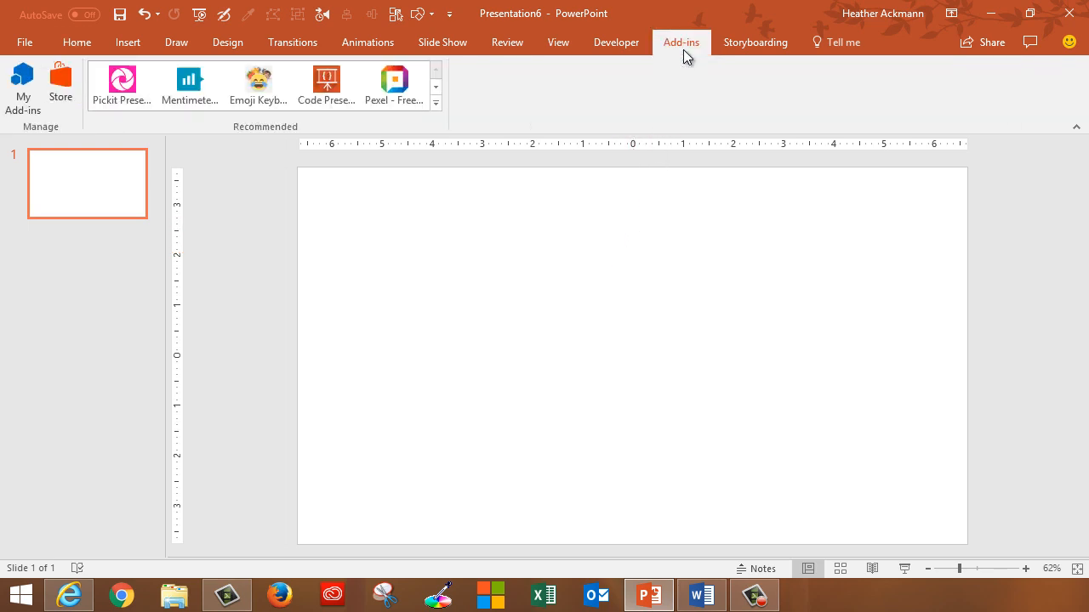
mouse_move(208, 132)
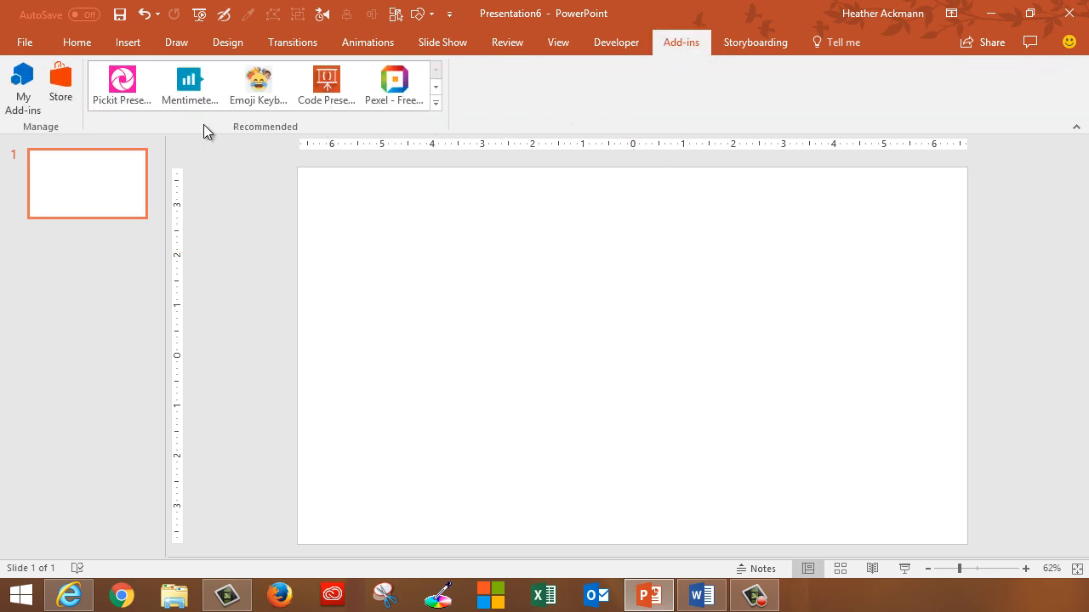
mouse_move(258, 126)
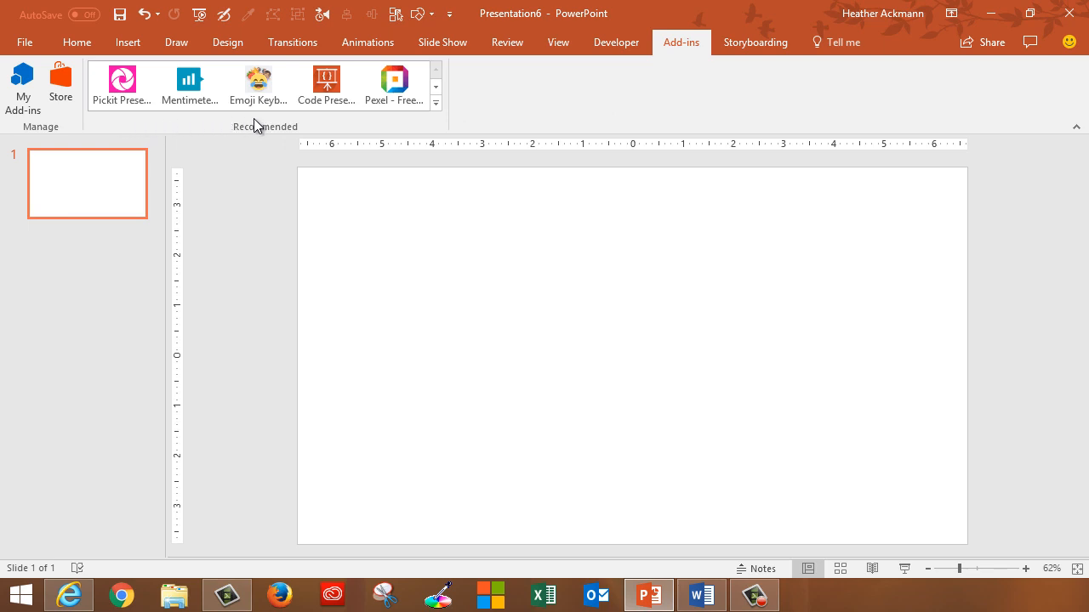
mouse_move(434, 119)
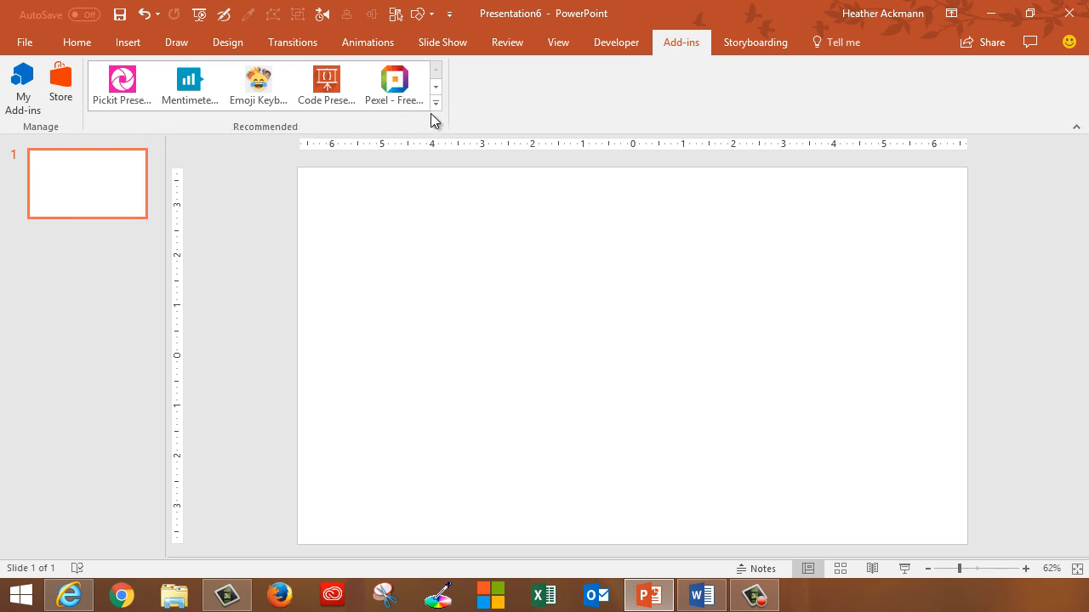
mouse_move(755, 42)
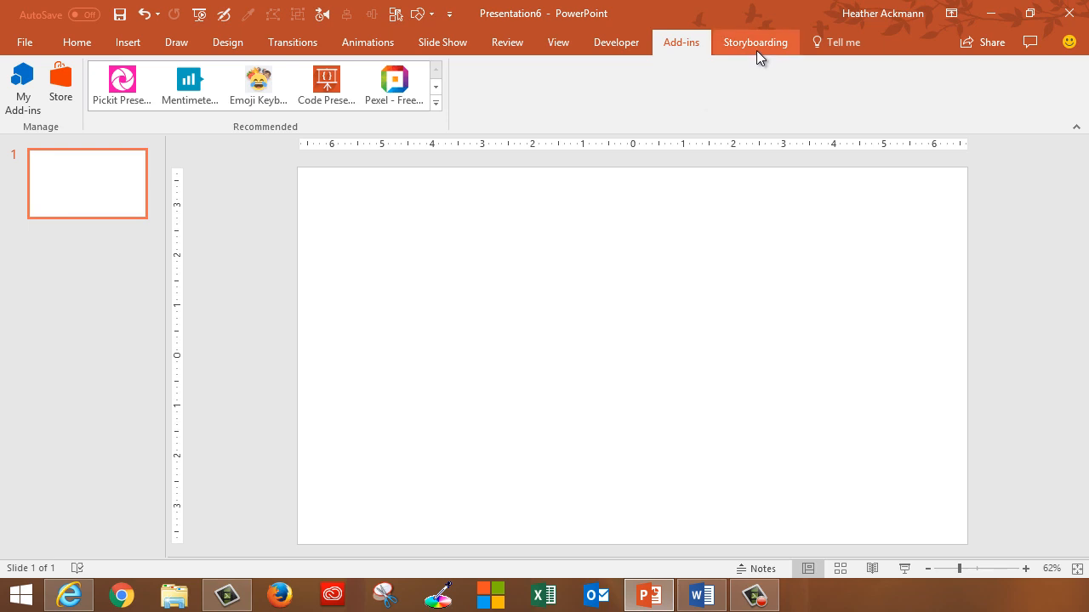
click(755, 41)
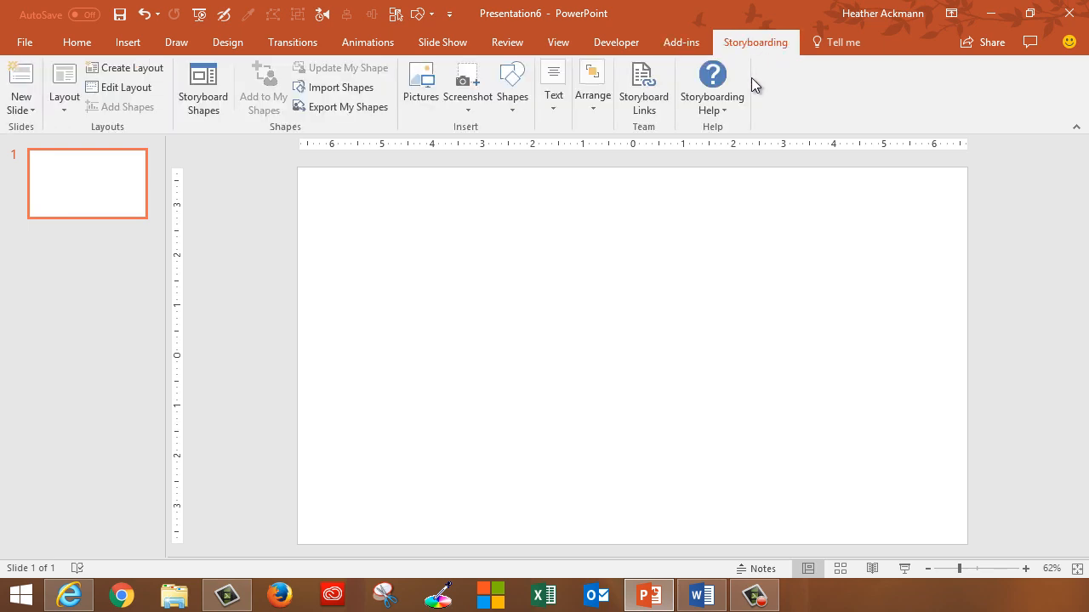
click(202, 85)
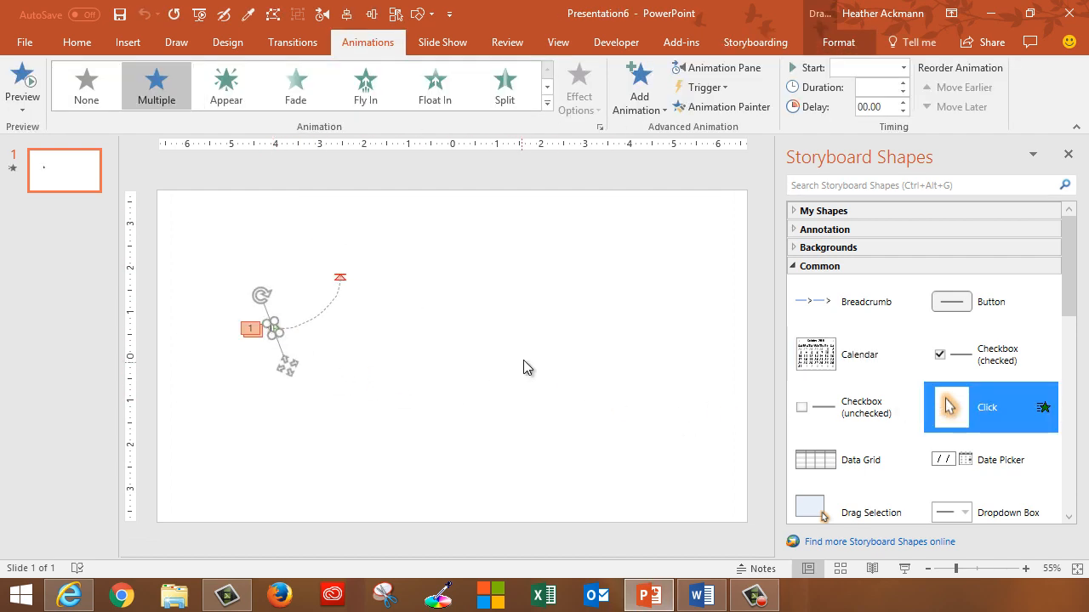
- In the browser, scroll to Team Foundation Server Office Integration 2017, then return to PowerPoint
click(67, 595)
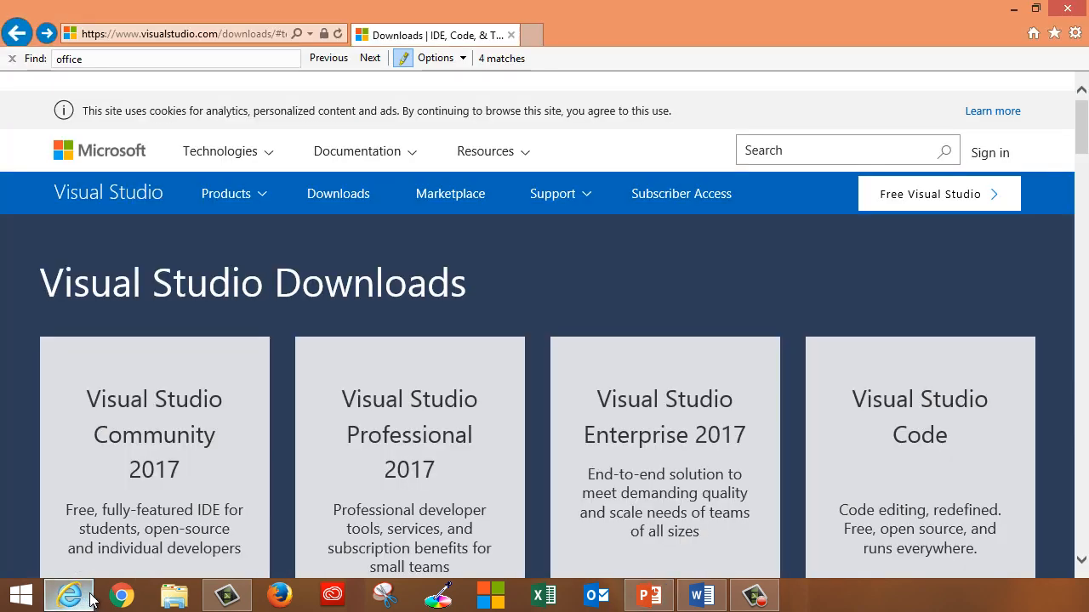
mouse_move(450, 194)
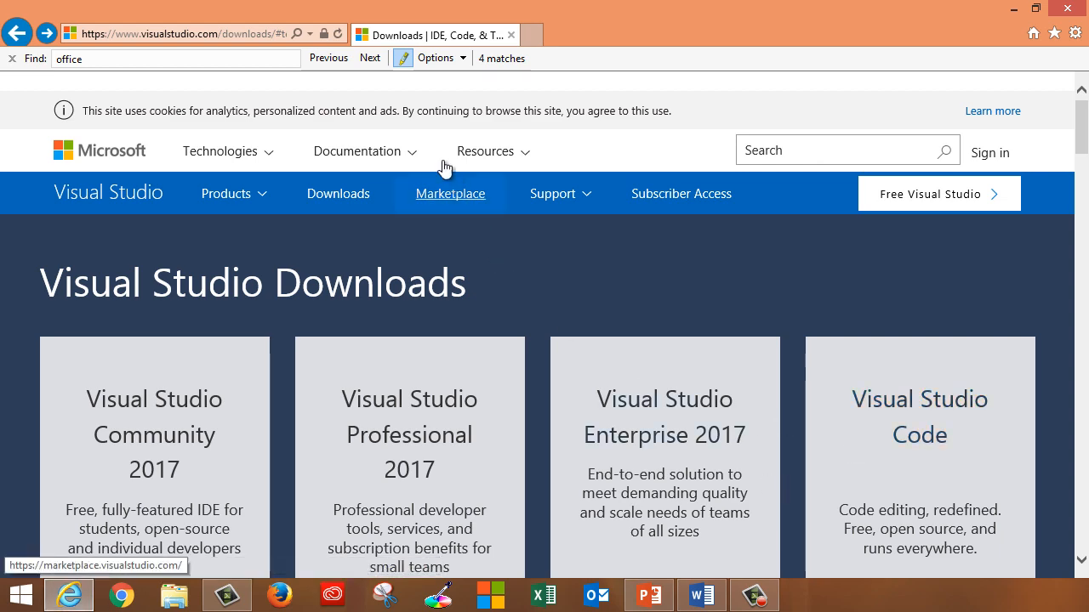
scroll(down, 3)
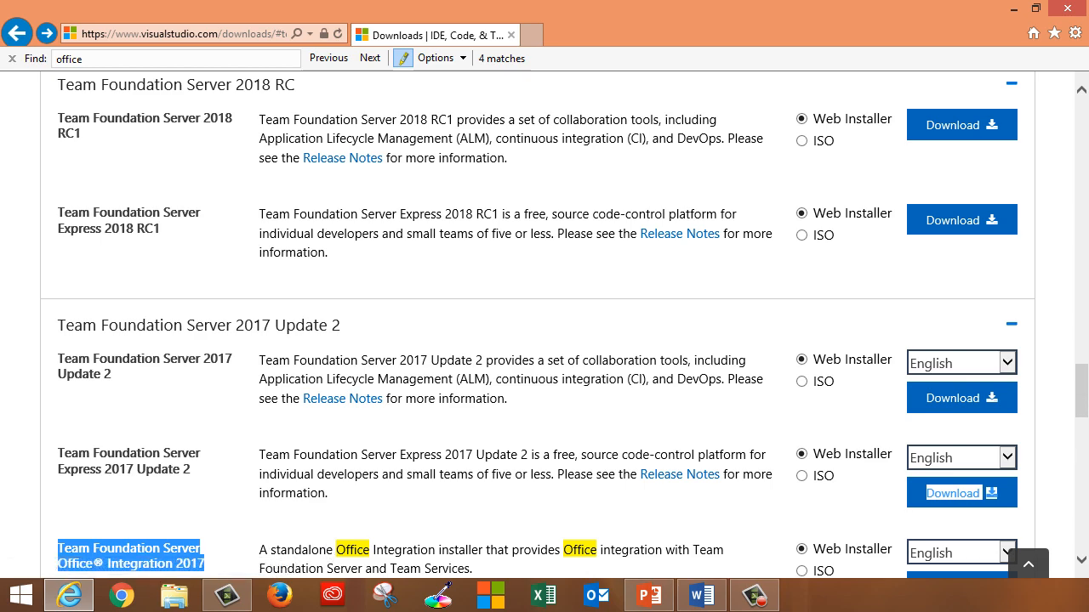
scroll(down, 3)
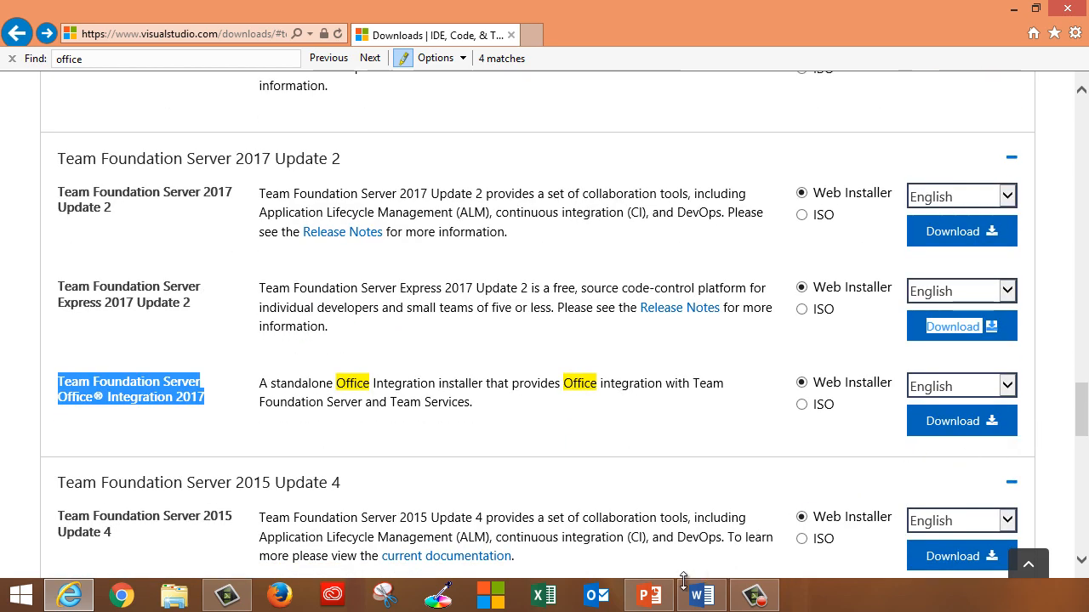
click(648, 594)
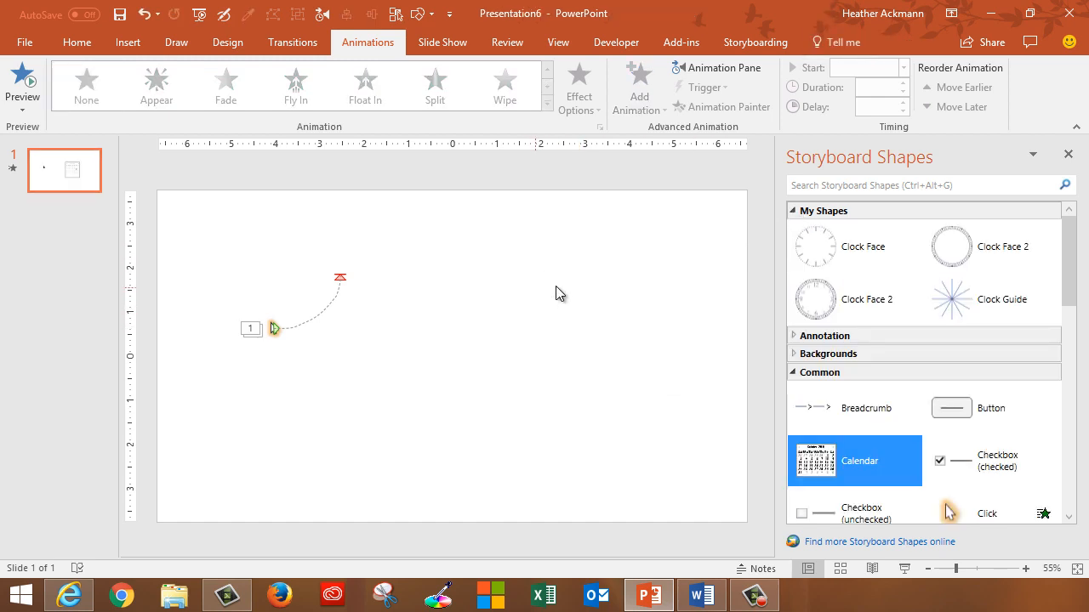
- Insert two Clock Face 2 shapes from My Shapes, recolouring the second orange and moving it right
click(854, 298)
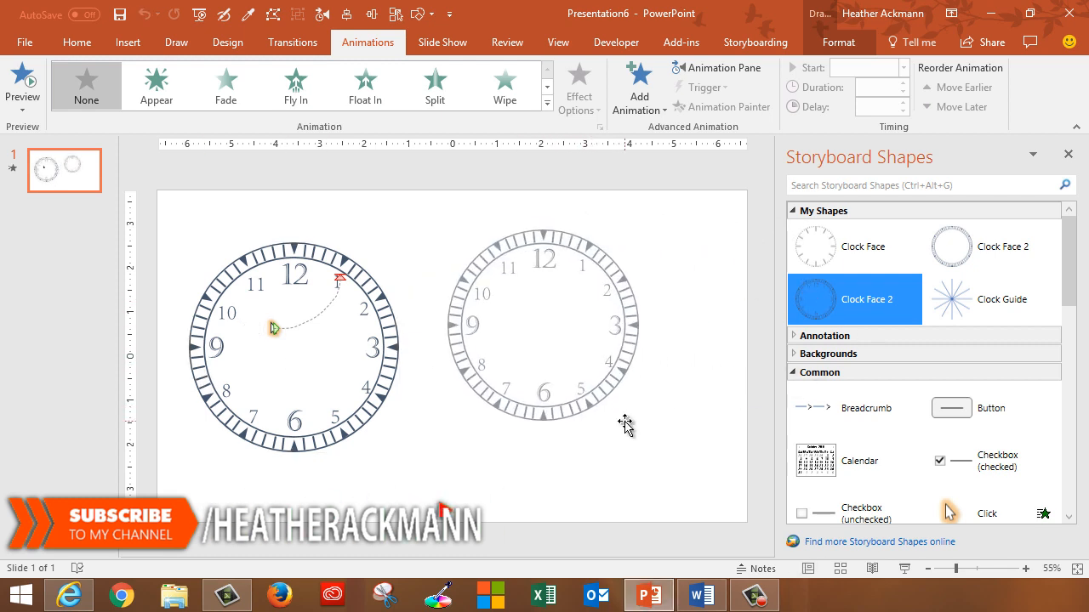
click(543, 325)
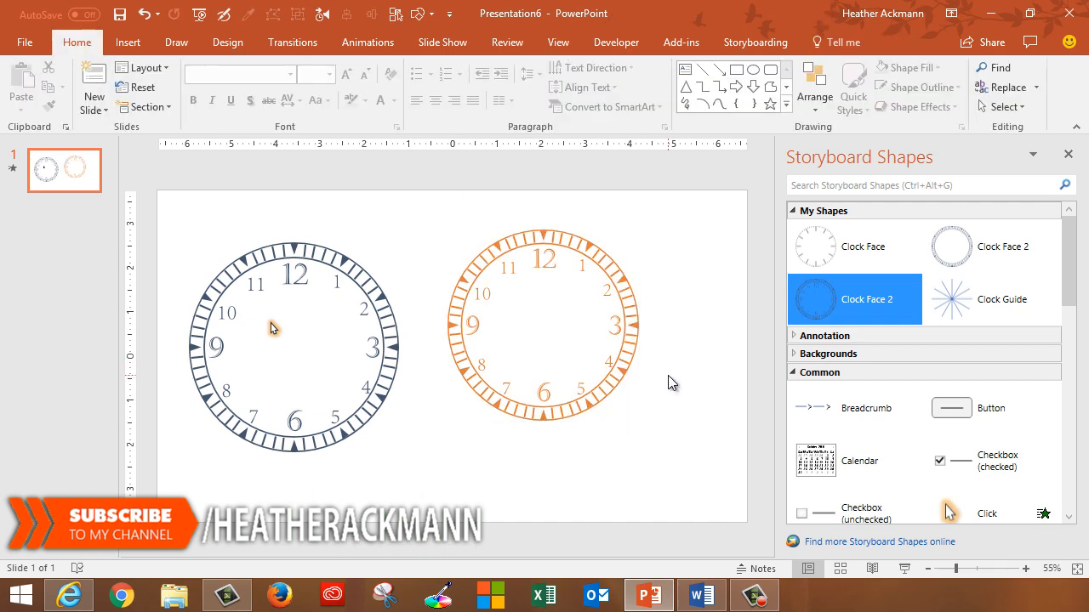
click(755, 42)
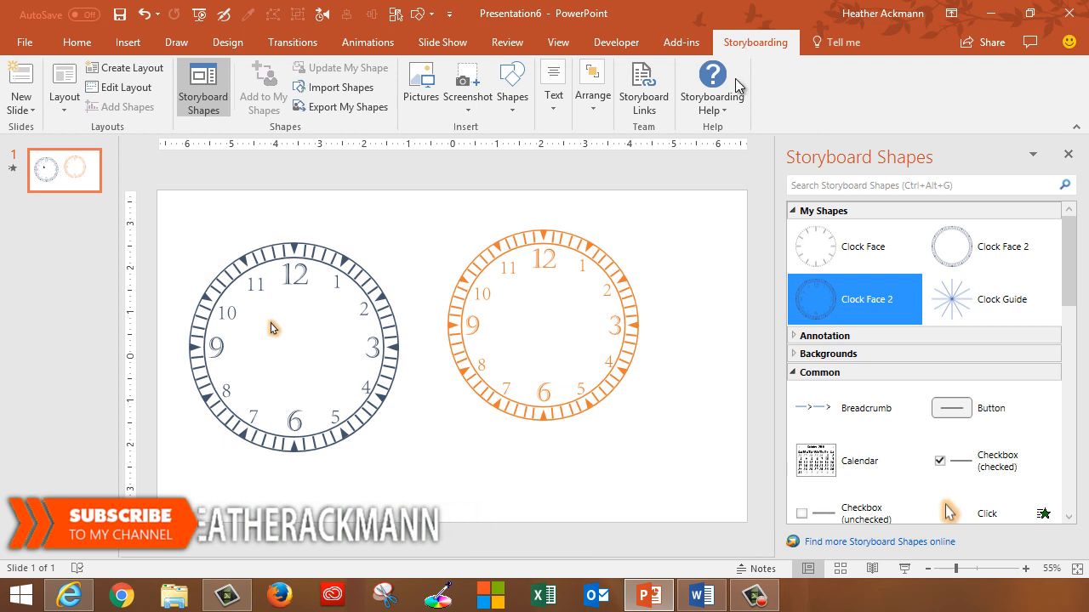
mouse_move(358, 115)
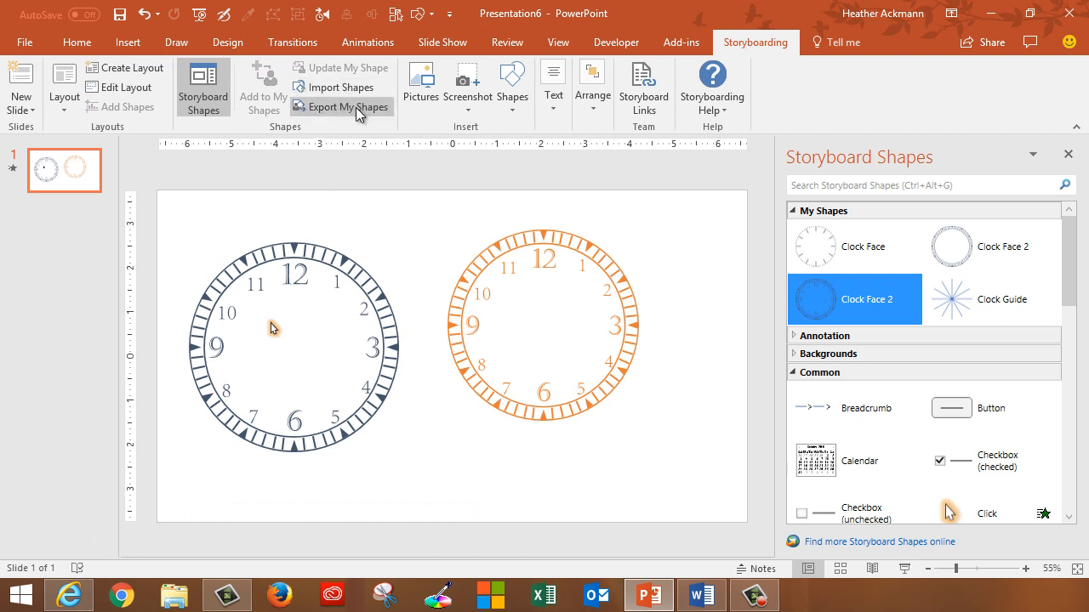
mouse_move(411, 273)
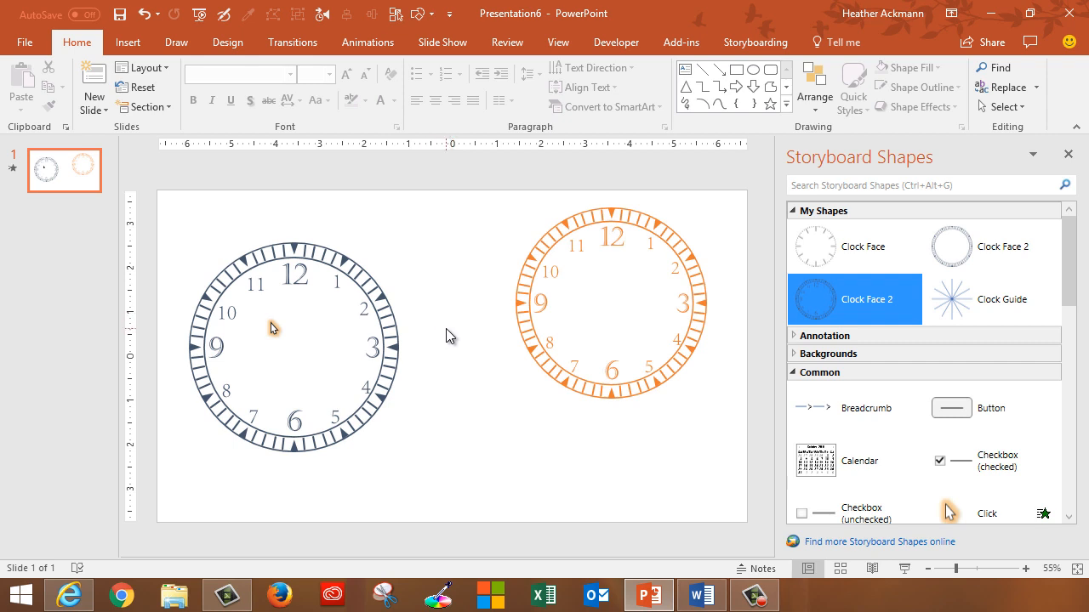
mouse_move(448, 325)
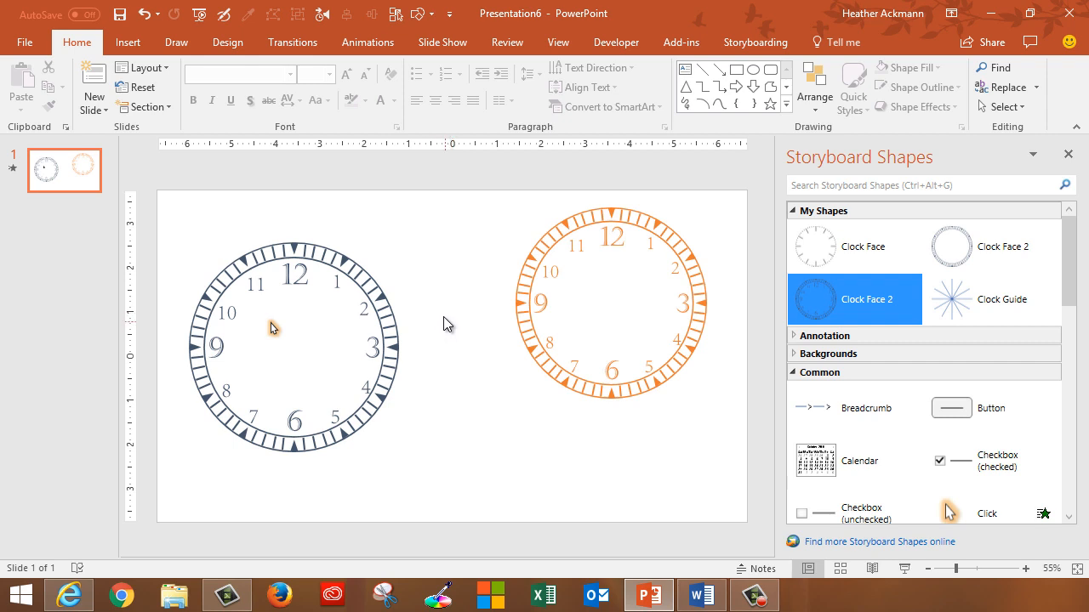
mouse_move(587, 368)
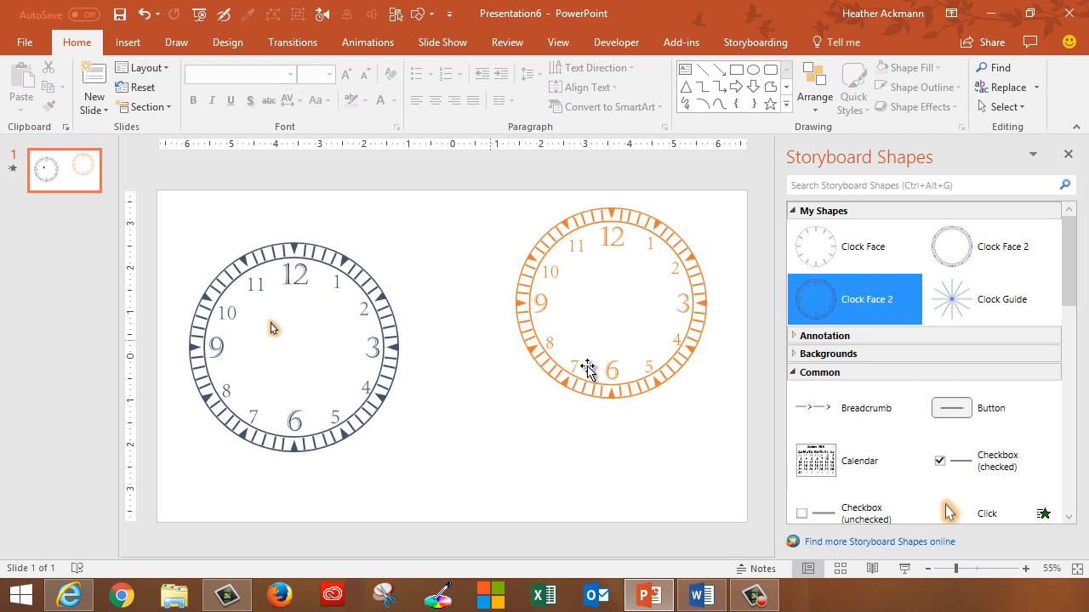
click(819, 372)
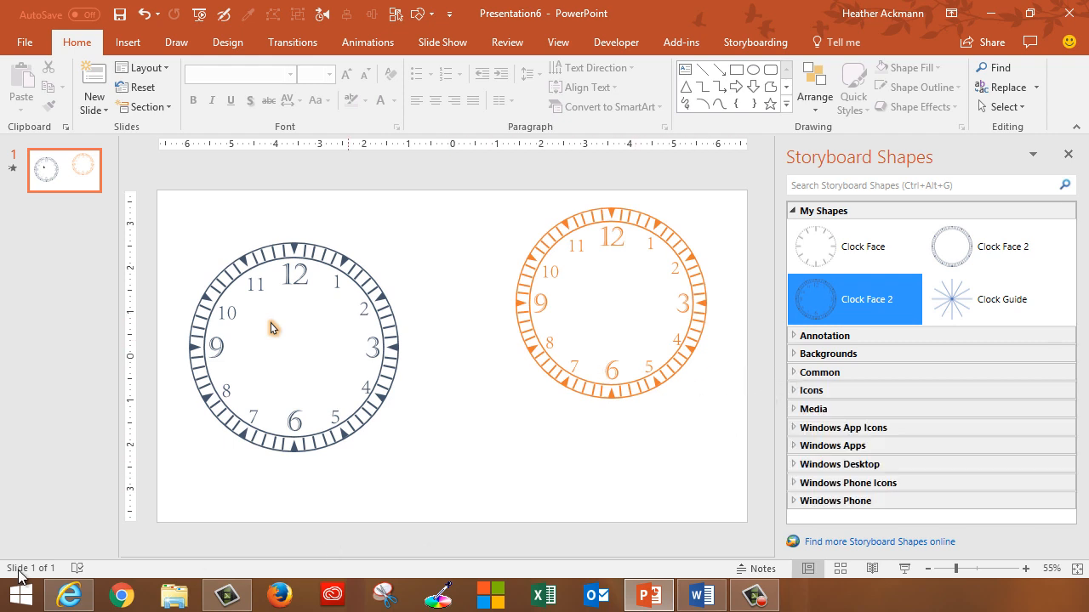